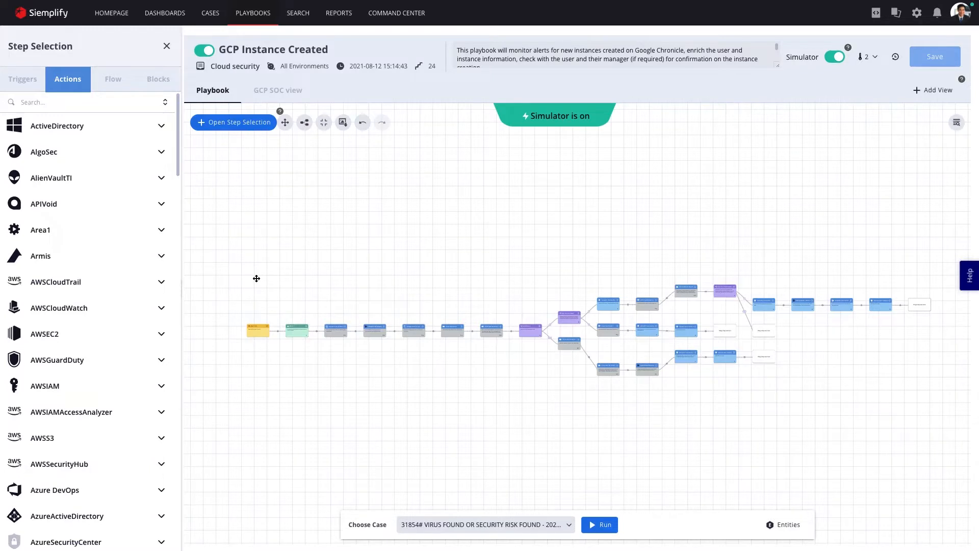
# Return to the homepage and show the 20 pending actions awaiting response.
pyautogui.click(111, 12)
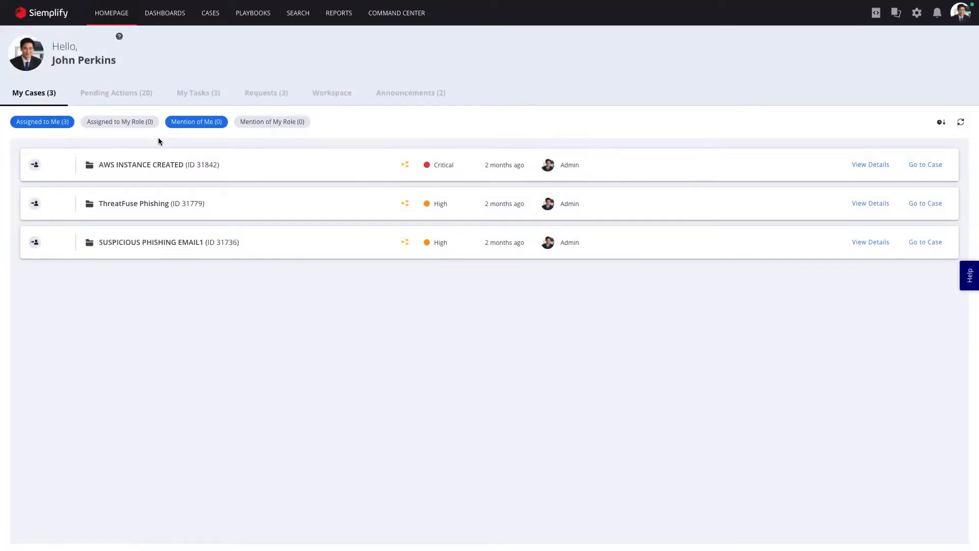
pyautogui.click(116, 93)
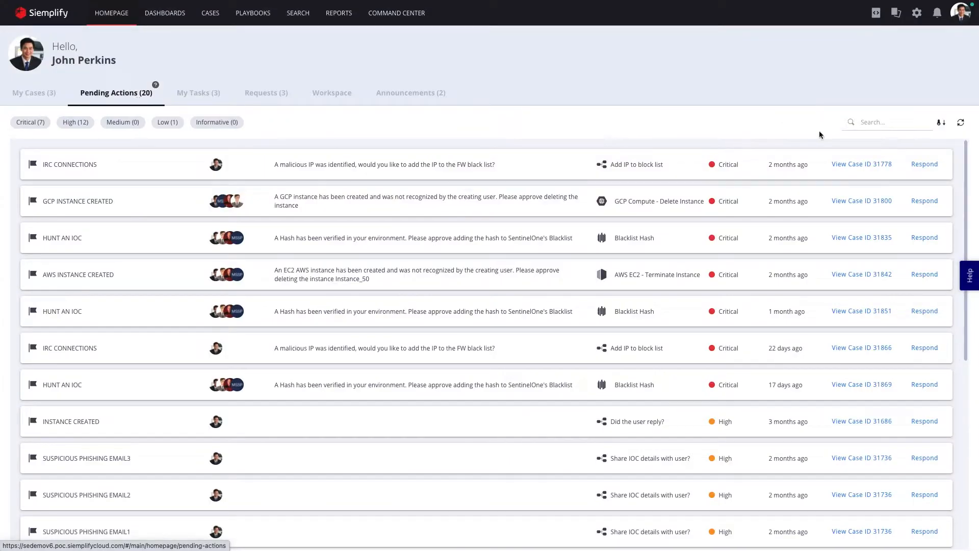
# Answer Yes to the IRC CONNECTIONS block-list request, submit it, and go to Playbooks.
pyautogui.click(924, 163)
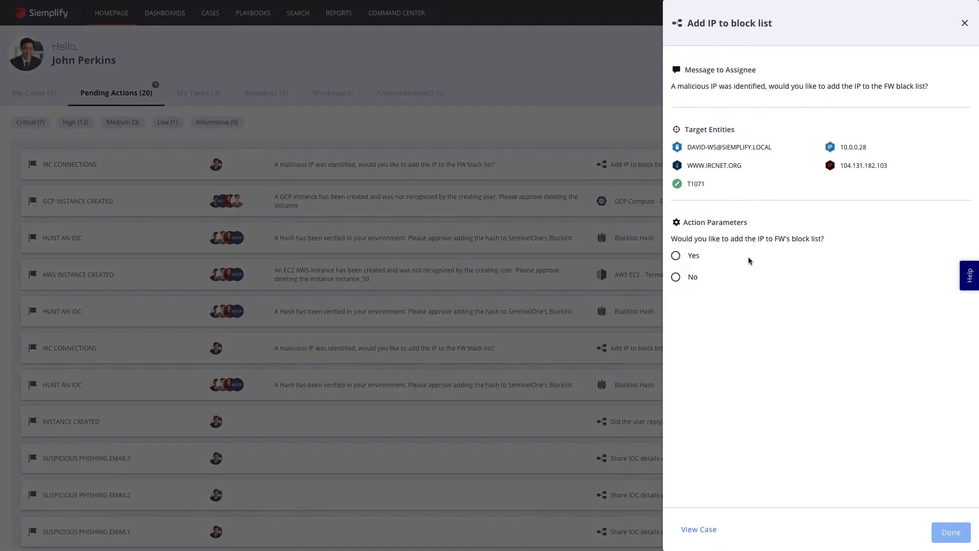
pyautogui.click(675, 254)
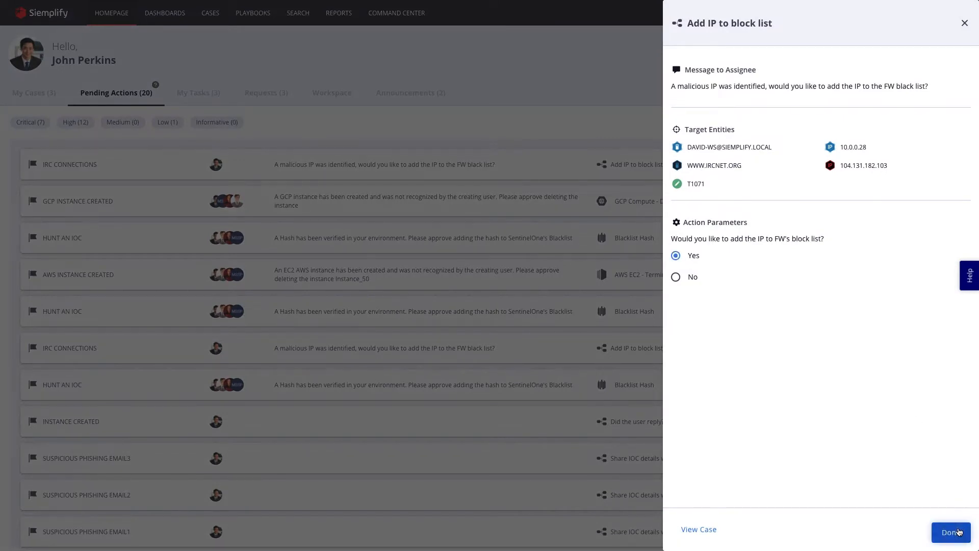
pyautogui.click(949, 532)
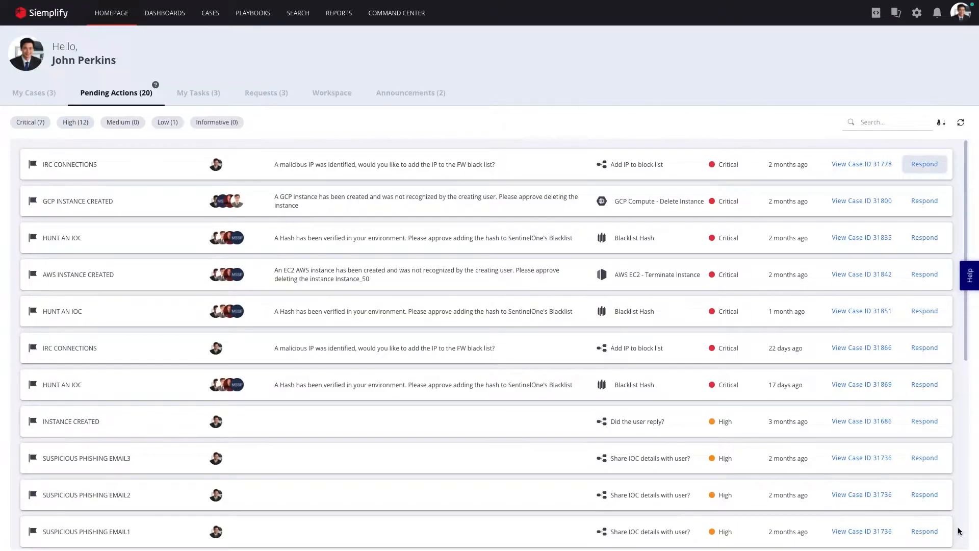
pyautogui.click(253, 12)
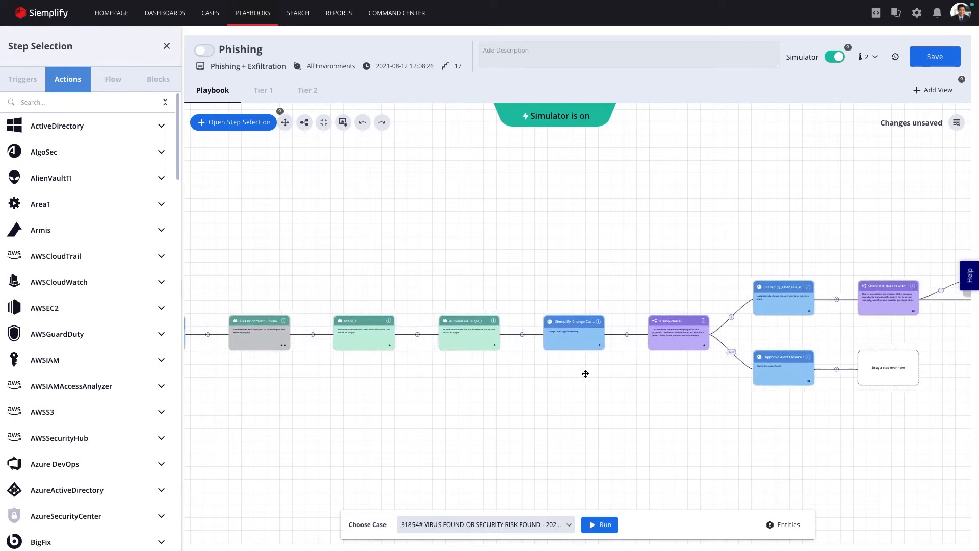
pyautogui.click(284, 123)
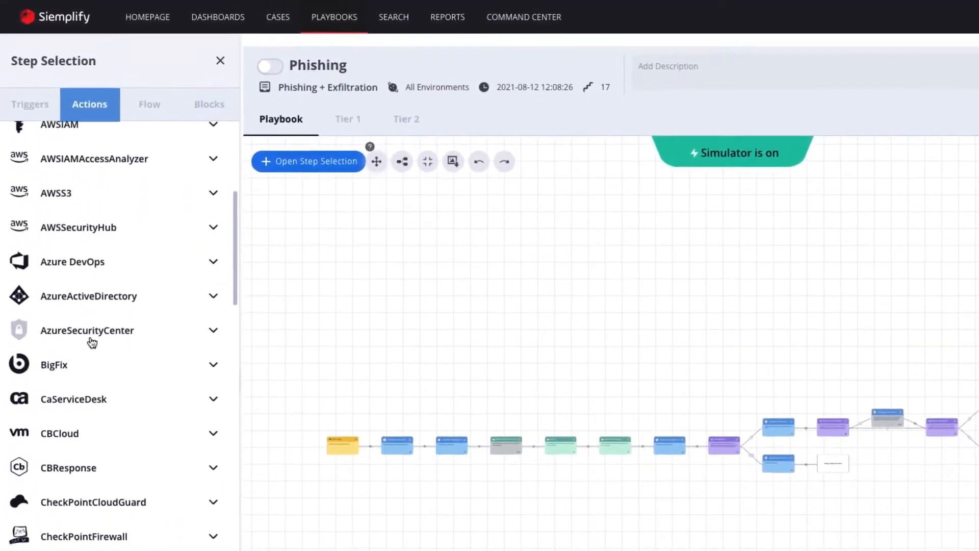
pyautogui.scroll(-3)
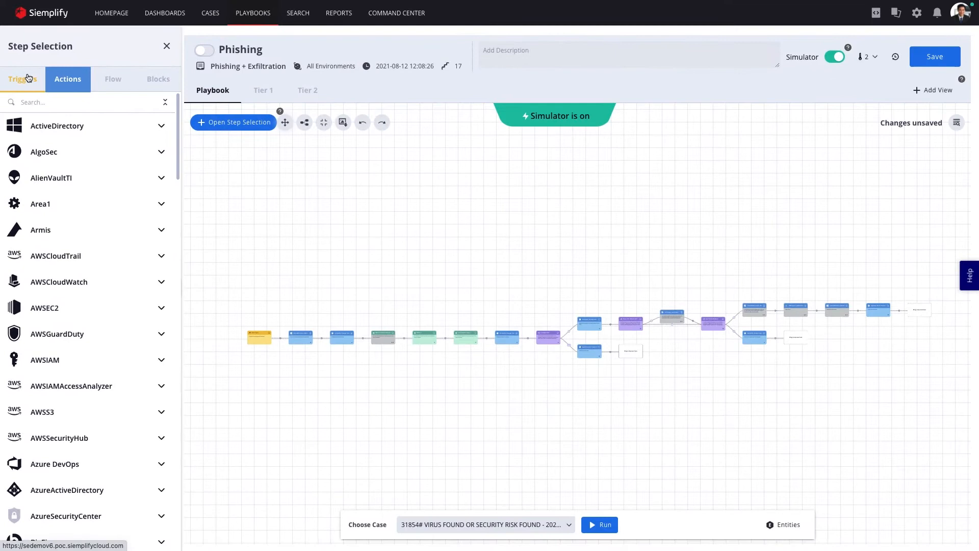
# Review the trigger types, then list the ActiveDirectory integration's actions for playbook steps.
pyautogui.click(21, 78)
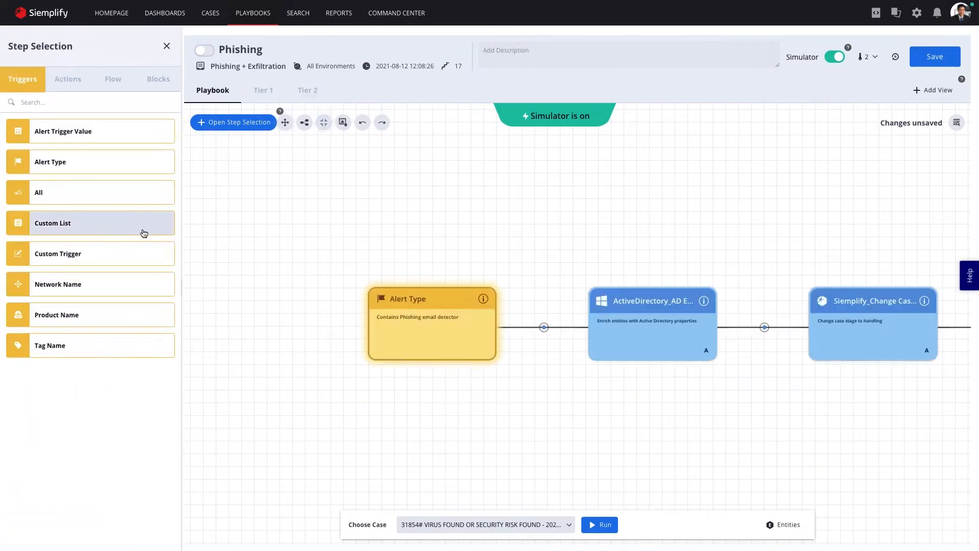
pyautogui.moveTo(139, 202)
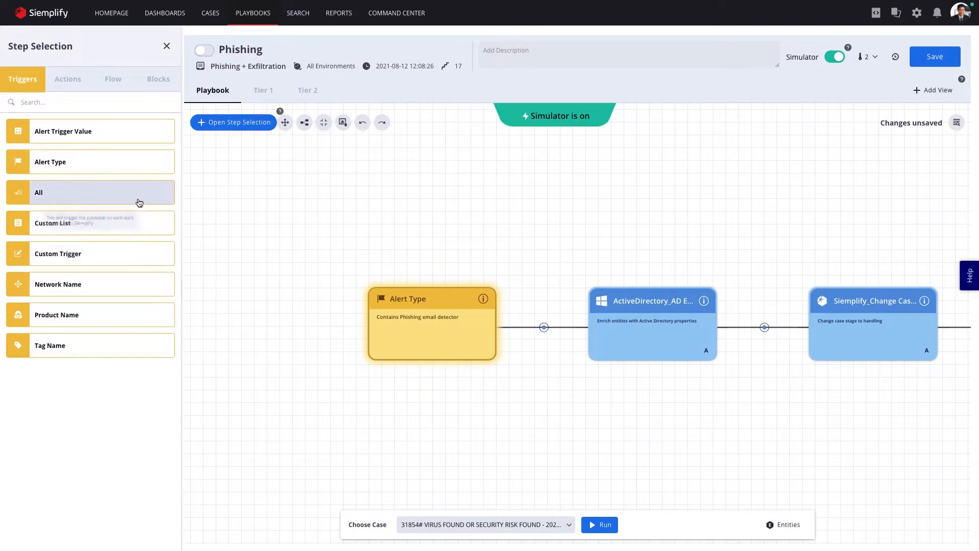
pyautogui.moveTo(137, 173)
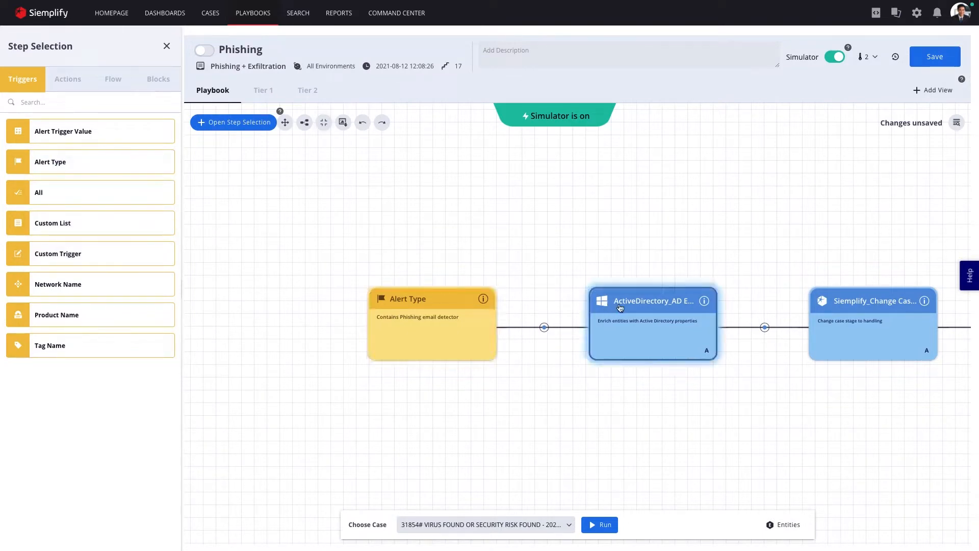
pyautogui.click(68, 78)
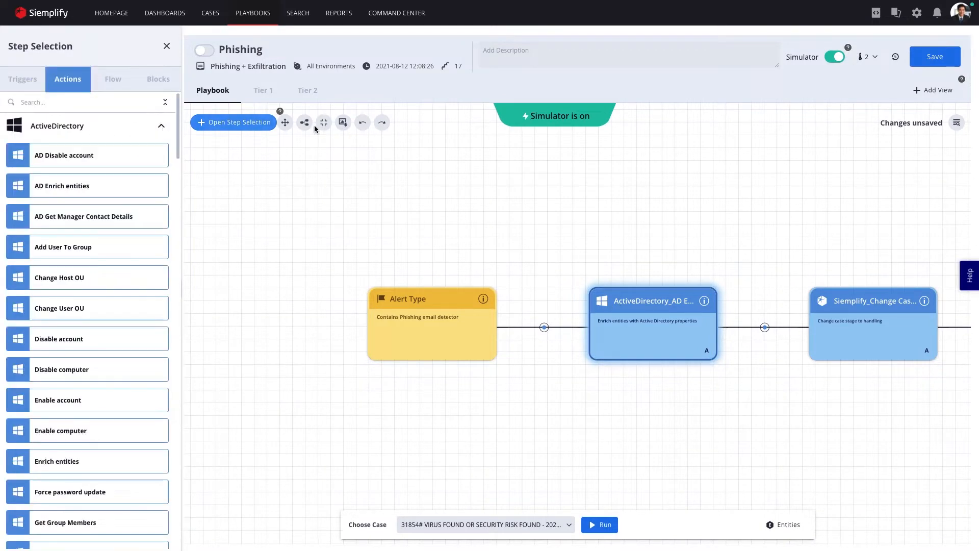
pyautogui.moveTo(284, 123)
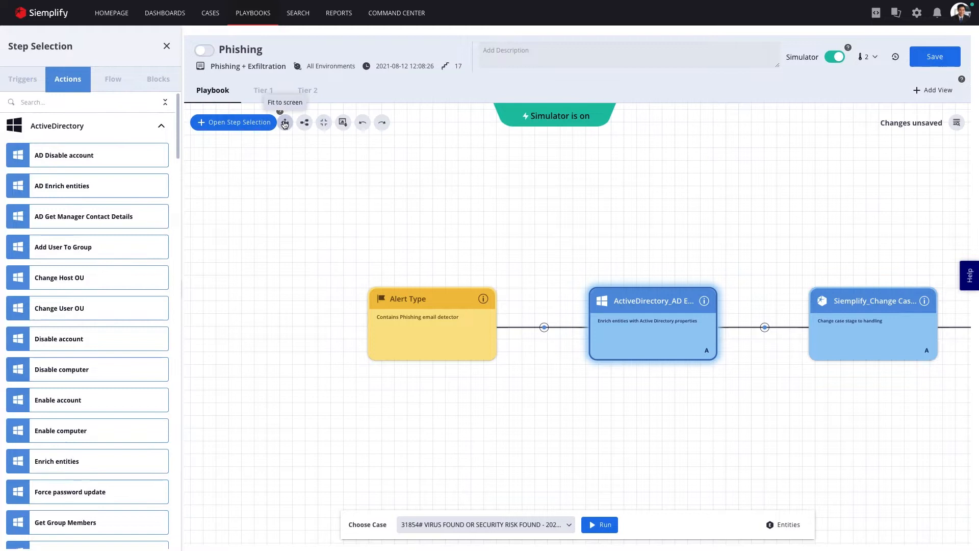
pyautogui.click(285, 121)
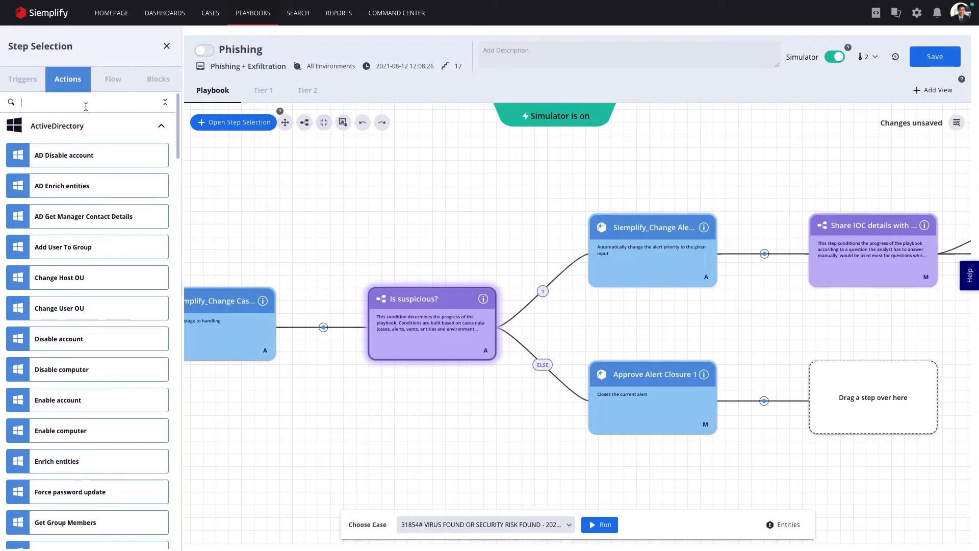
# Search 'detonate', drag Cuckoo's Detonate File onto the canvas, then clear the search.
pyautogui.write('det')
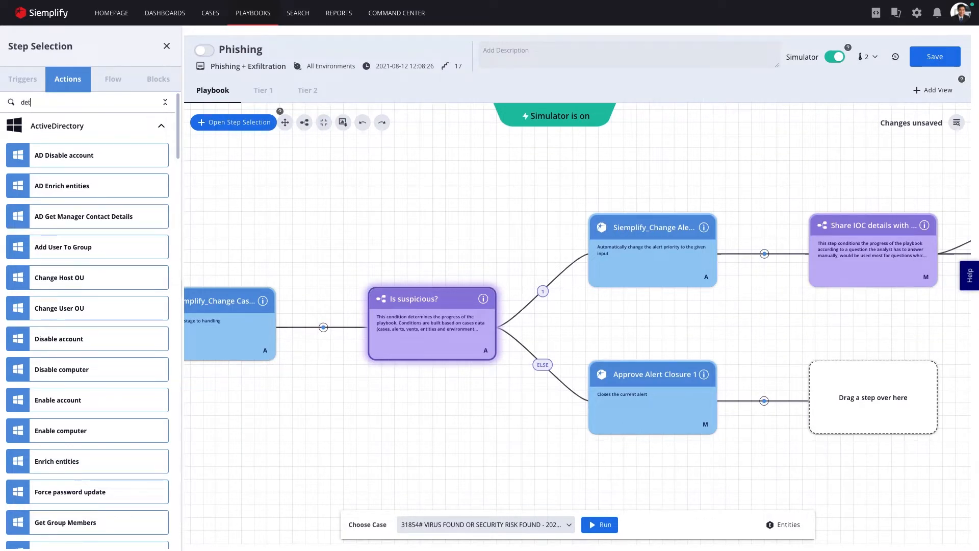
pyautogui.write('detonate')
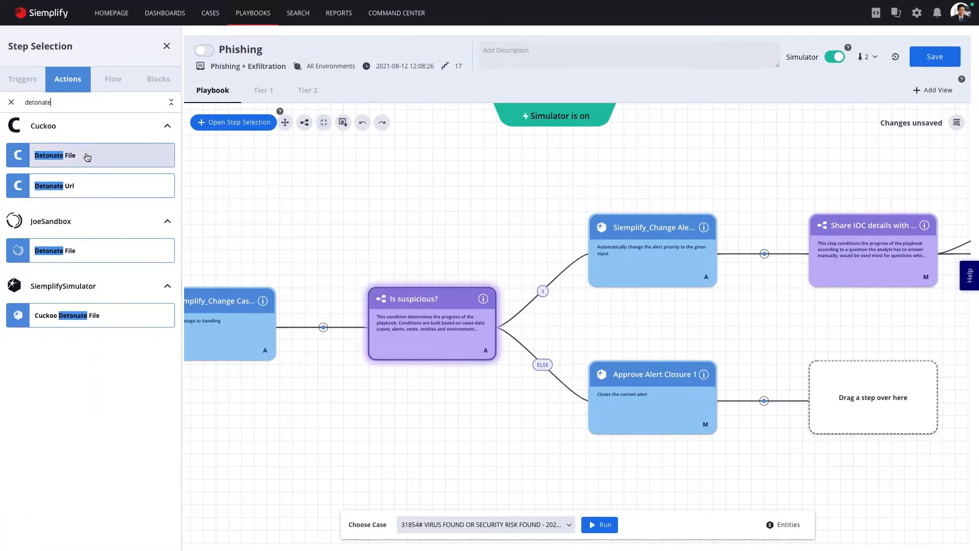
pyautogui.moveTo(55, 155); pyautogui.dragTo(324, 330)
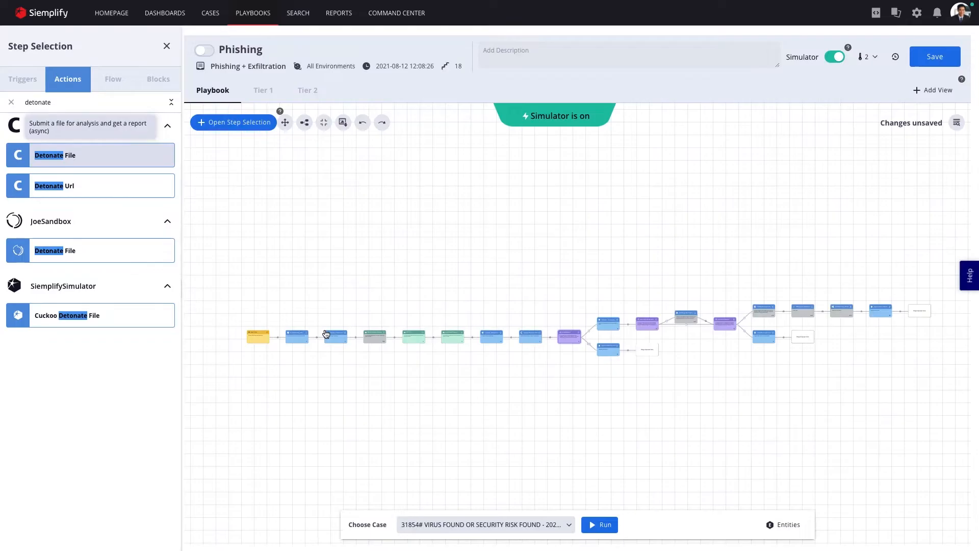
pyautogui.click(10, 102)
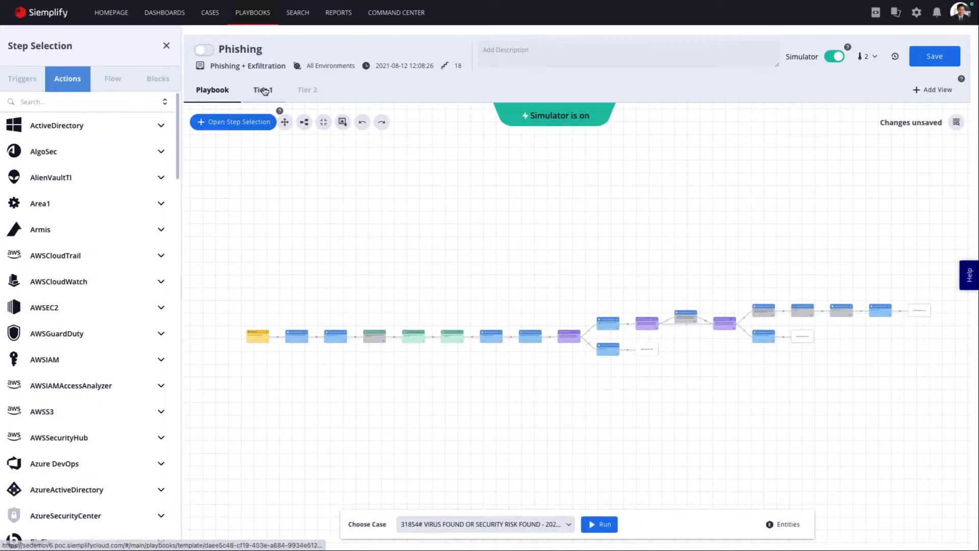
# Switch to the Tier 1 view and preview the Threat Campaign widget's HTML settings.
pyautogui.click(263, 90)
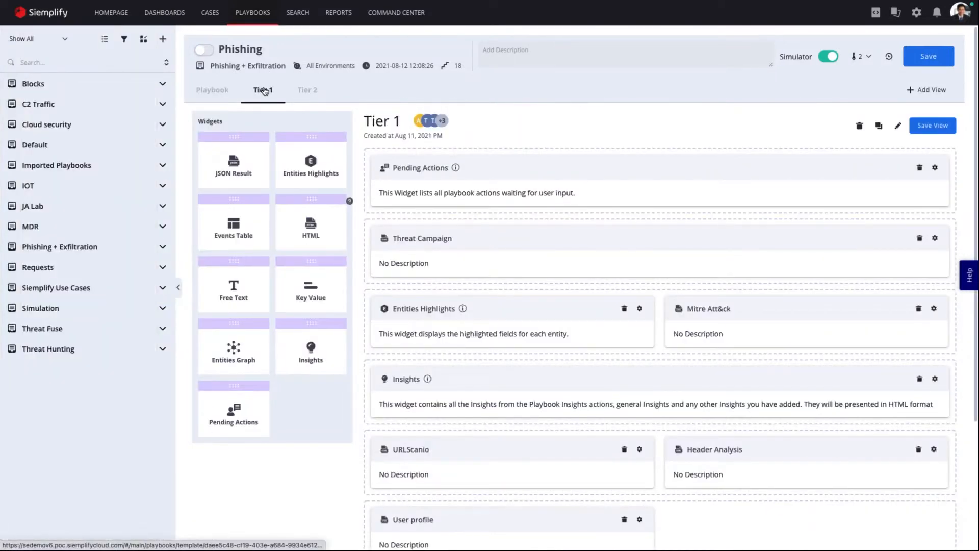
pyautogui.moveTo(935, 242)
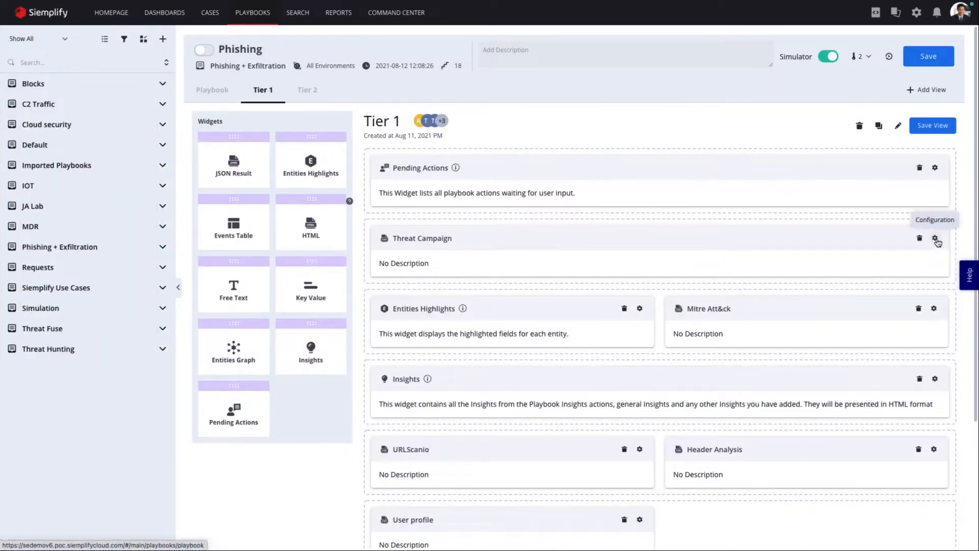
pyautogui.click(936, 243)
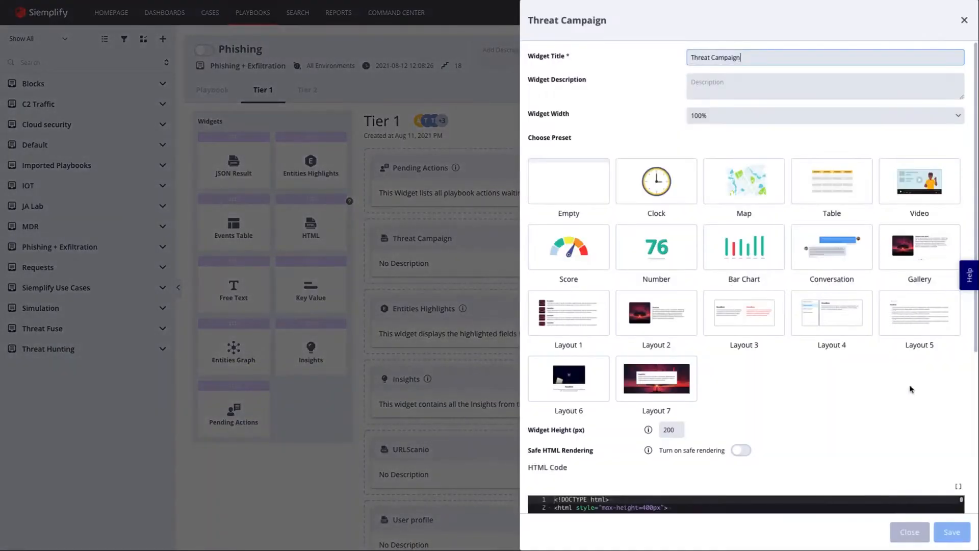
pyautogui.scroll(-3)
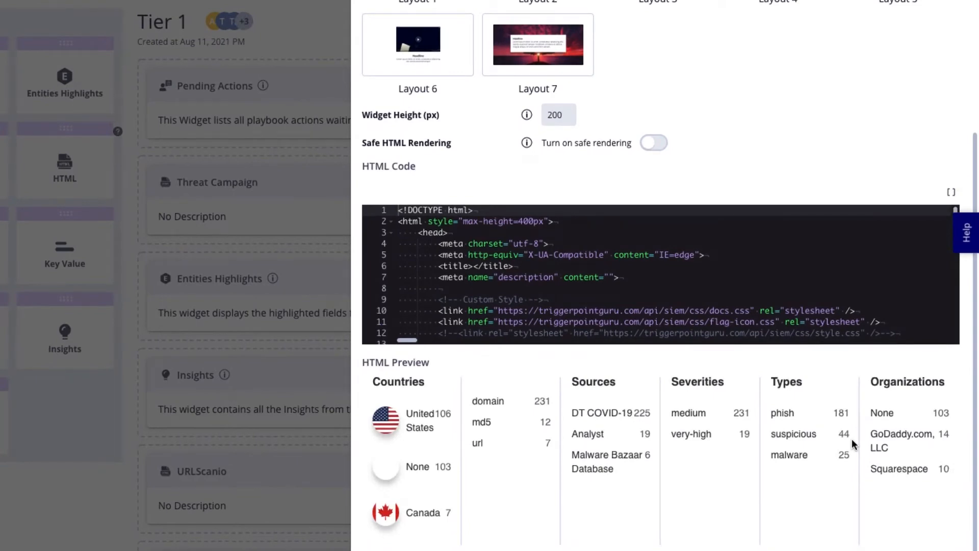
pyautogui.moveTo(855, 445)
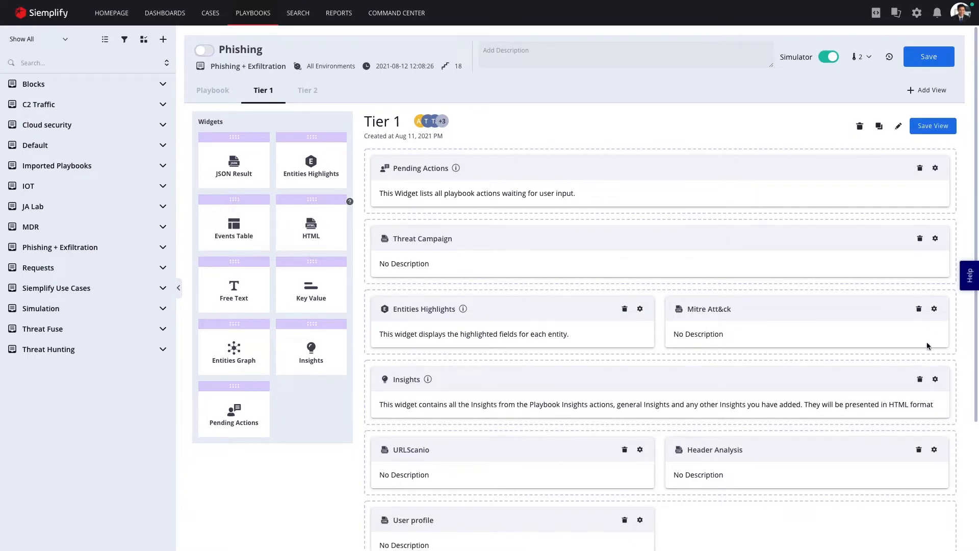
pyautogui.moveTo(935, 309)
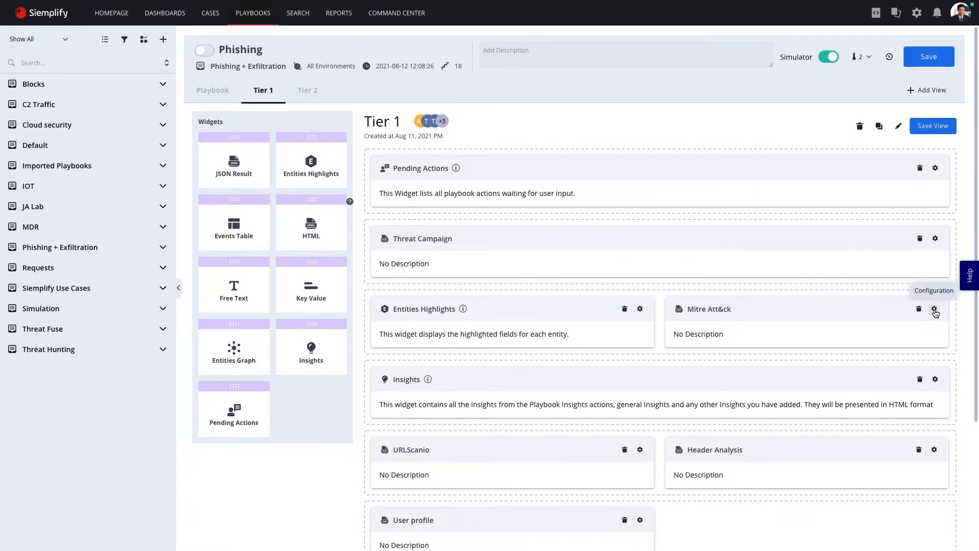
# Check the Mitre Att&ck widget settings, add a widget below Threat Campaign, then show the Tier 2 view.
pyautogui.click(935, 308)
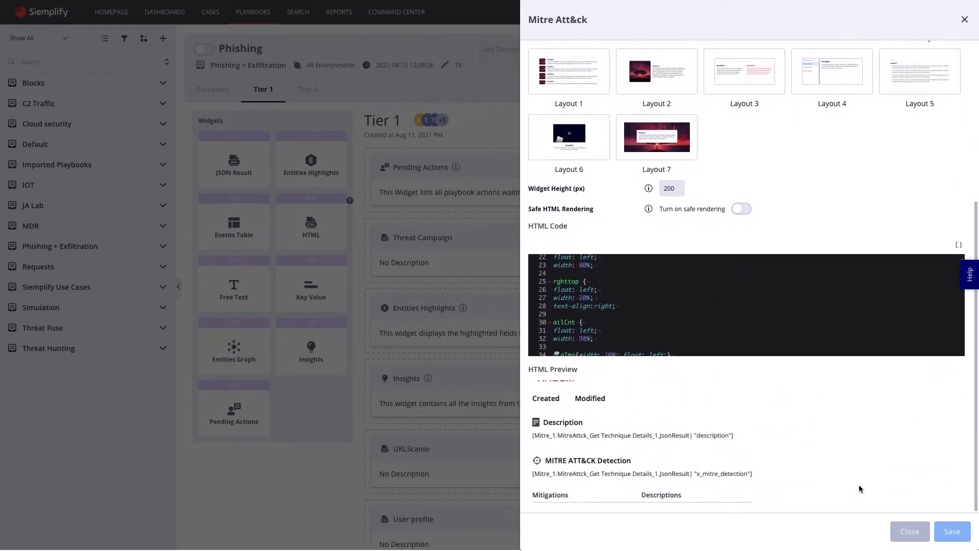
pyautogui.click(909, 531)
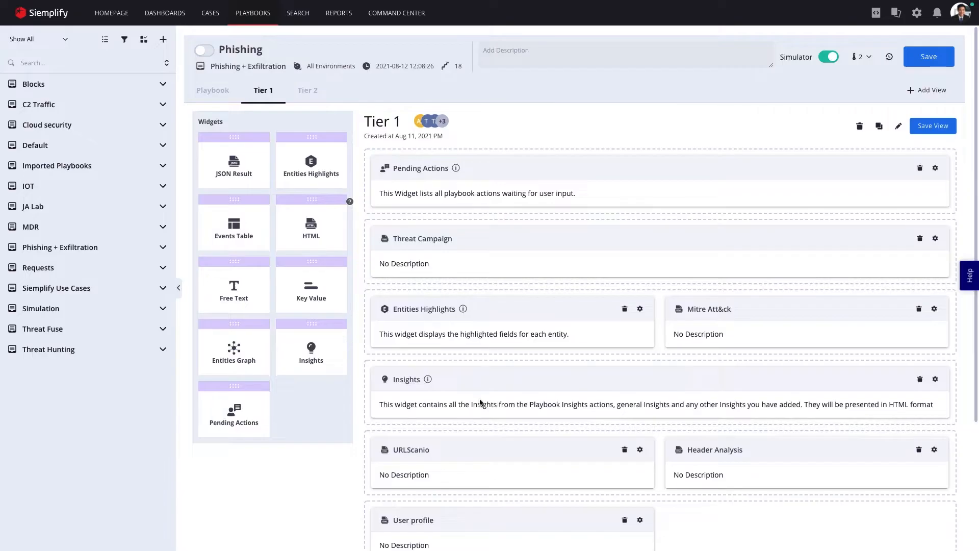
pyautogui.moveTo(310, 288); pyautogui.dragTo(412, 277)
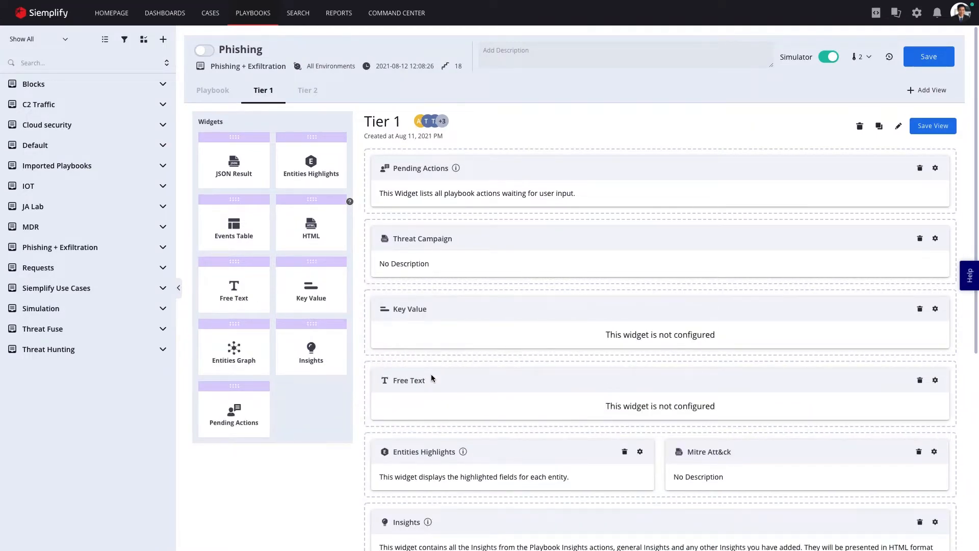
pyautogui.click(307, 90)
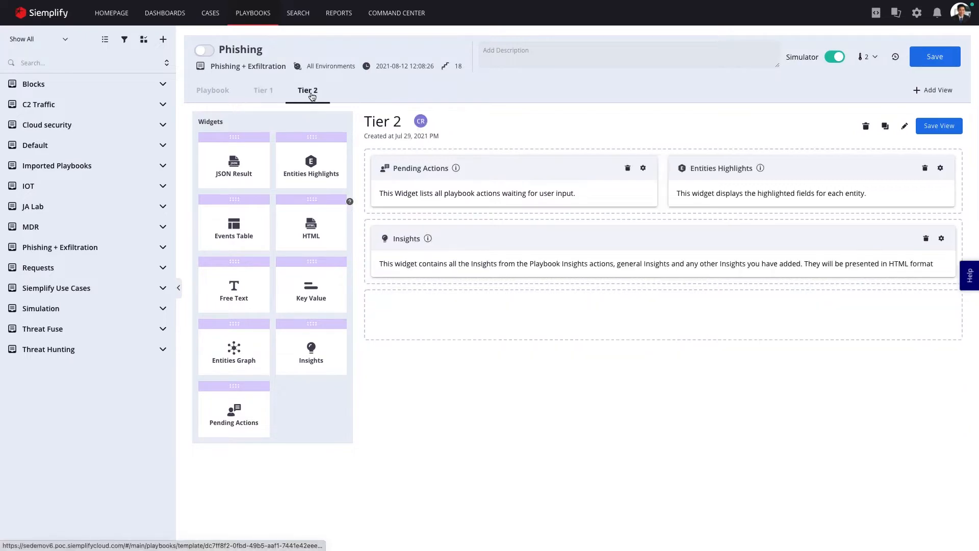
pyautogui.moveTo(232, 333)
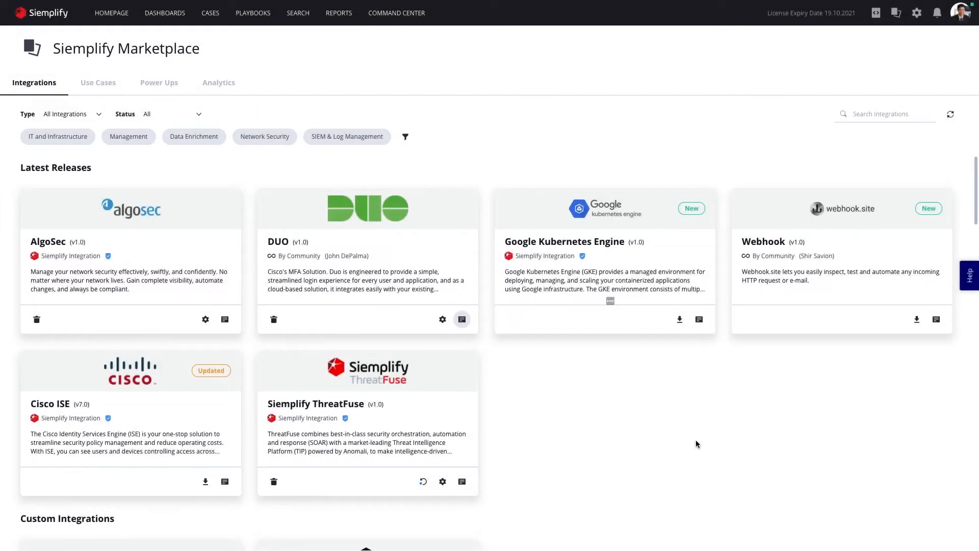
# Filter the Marketplace integrations by Type to those published by the community.
pyautogui.scroll(-3)
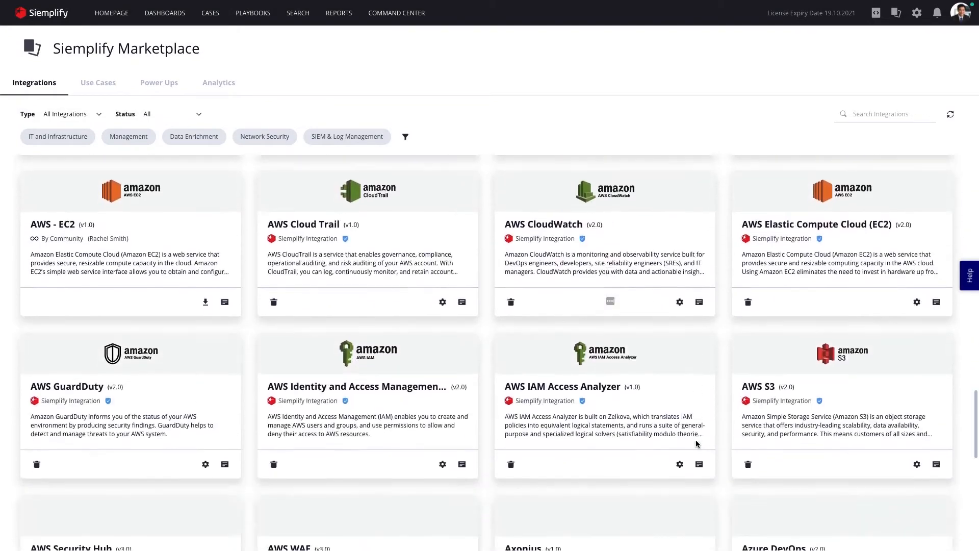
pyautogui.scroll(-3)
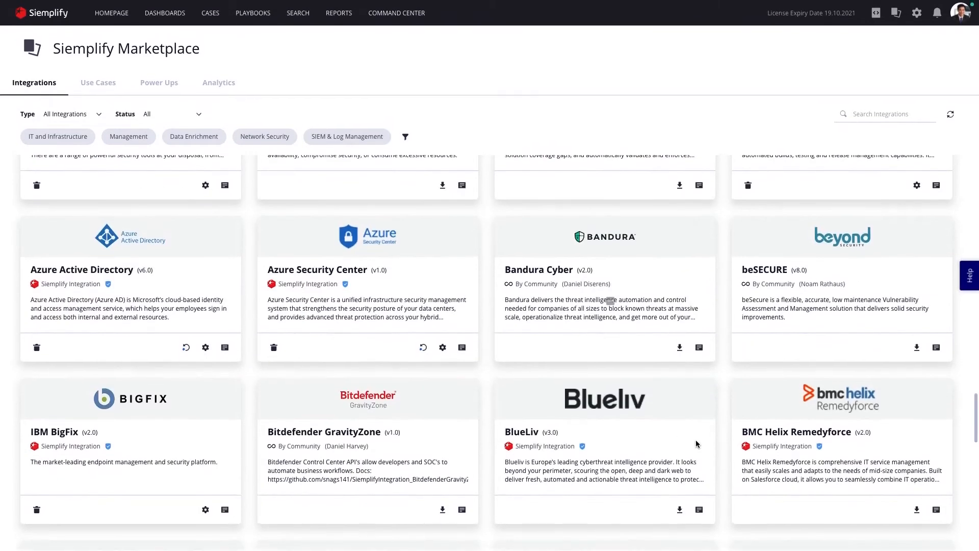
pyautogui.click(71, 113)
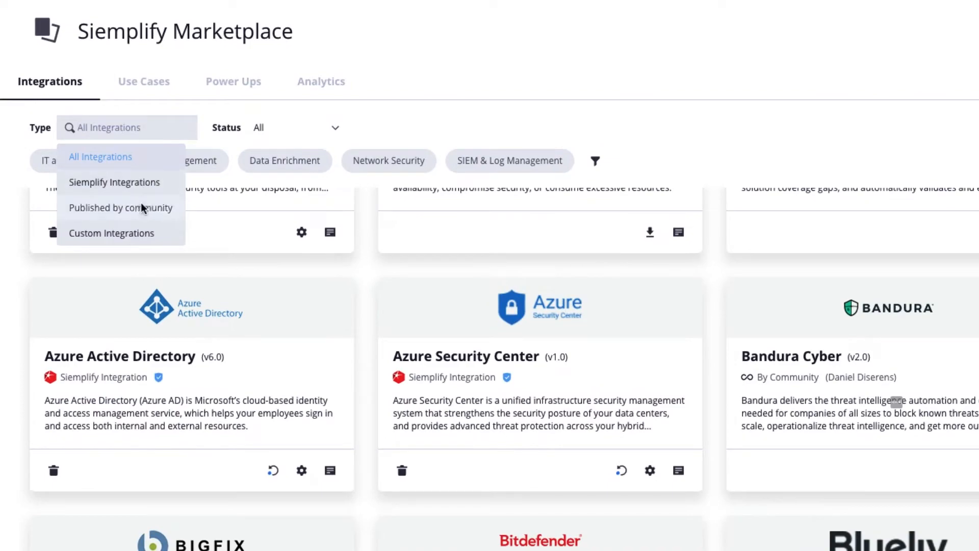
pyautogui.click(121, 207)
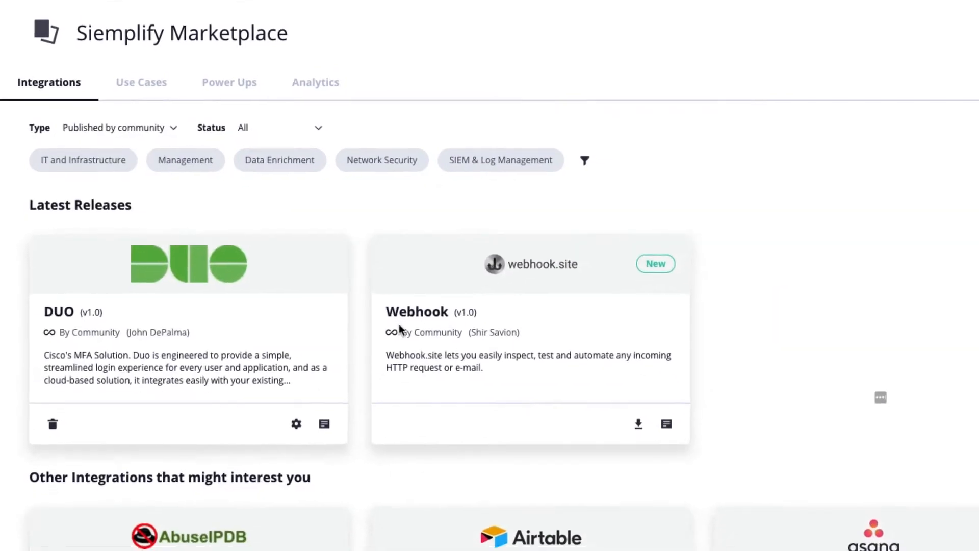
pyautogui.click(295, 423)
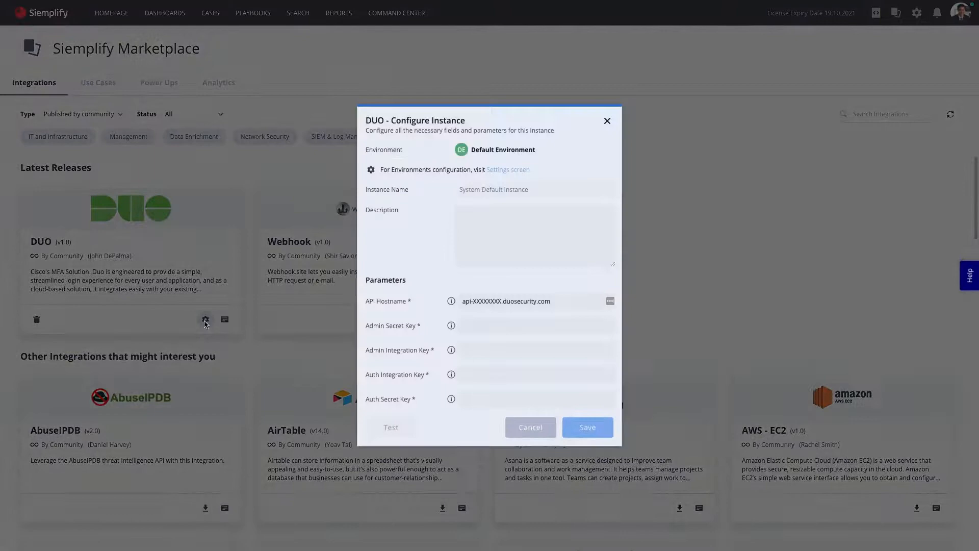
pyautogui.click(606, 120)
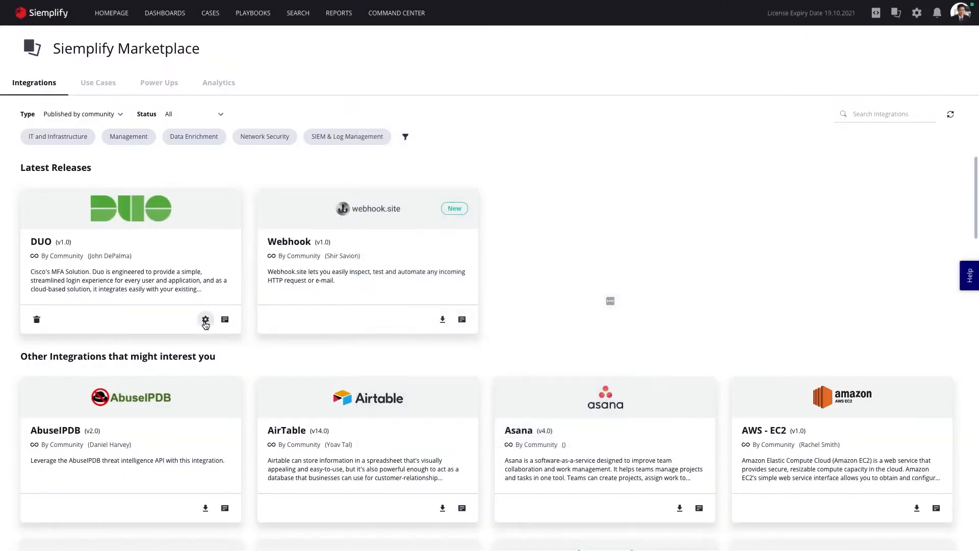
pyautogui.click(224, 319)
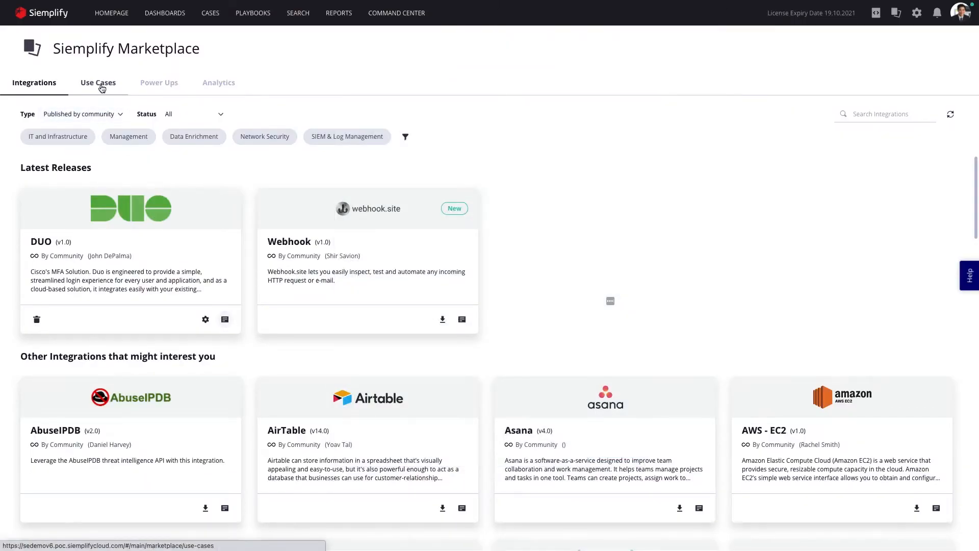
# Preview the Suspicious Login at Restricted Hours use case and its playbooks, then go to the IDE.
pyautogui.click(98, 81)
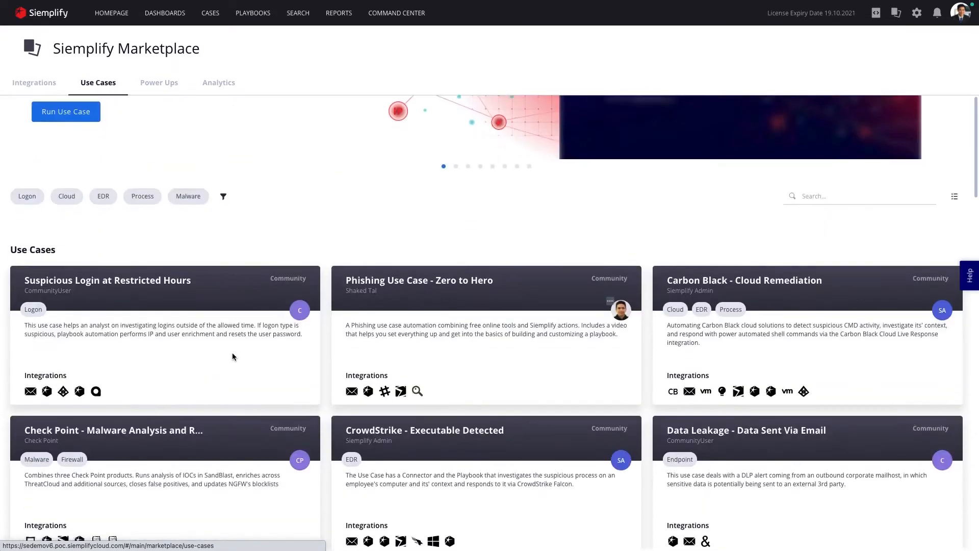
pyautogui.click(106, 280)
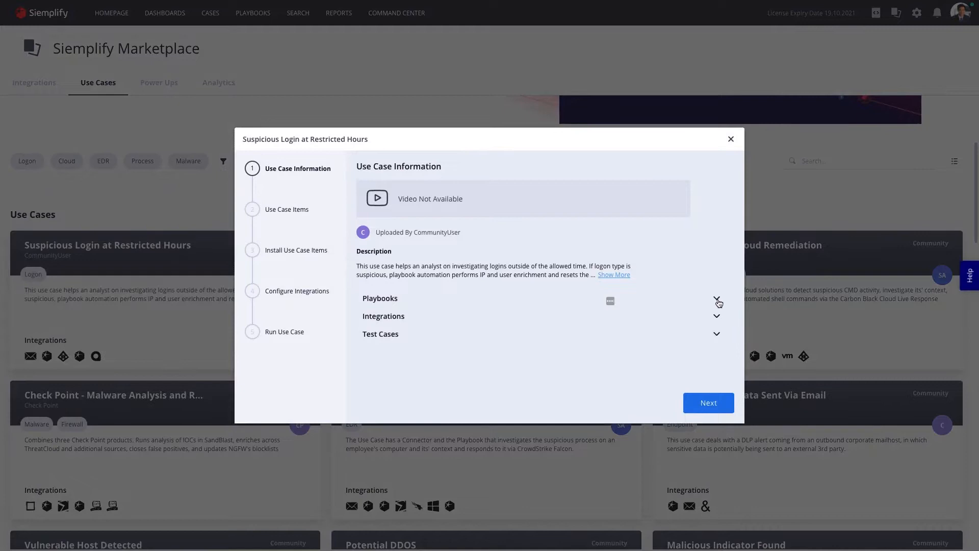
pyautogui.click(716, 300)
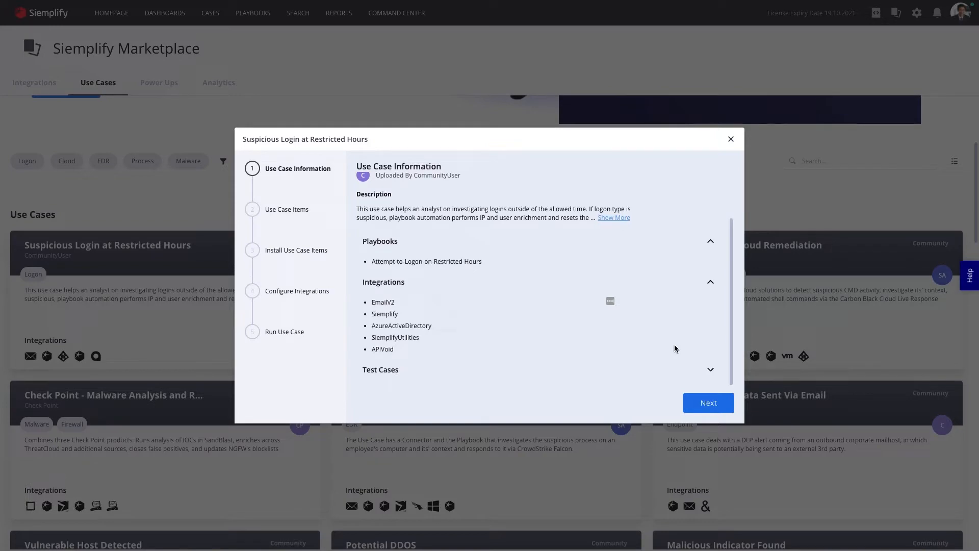
pyautogui.click(730, 139)
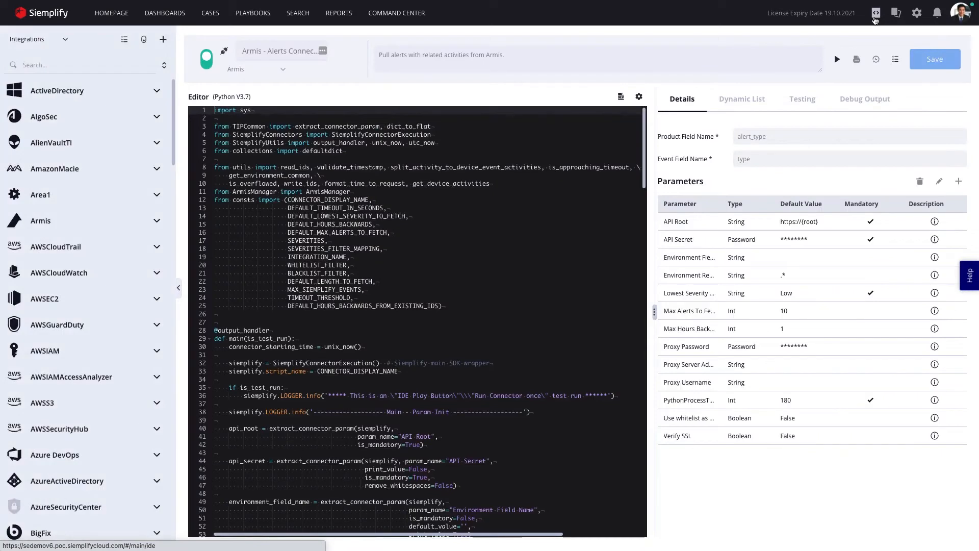
# Expand the Area1 integration and view its Search Indicator action code.
pyautogui.click(40, 194)
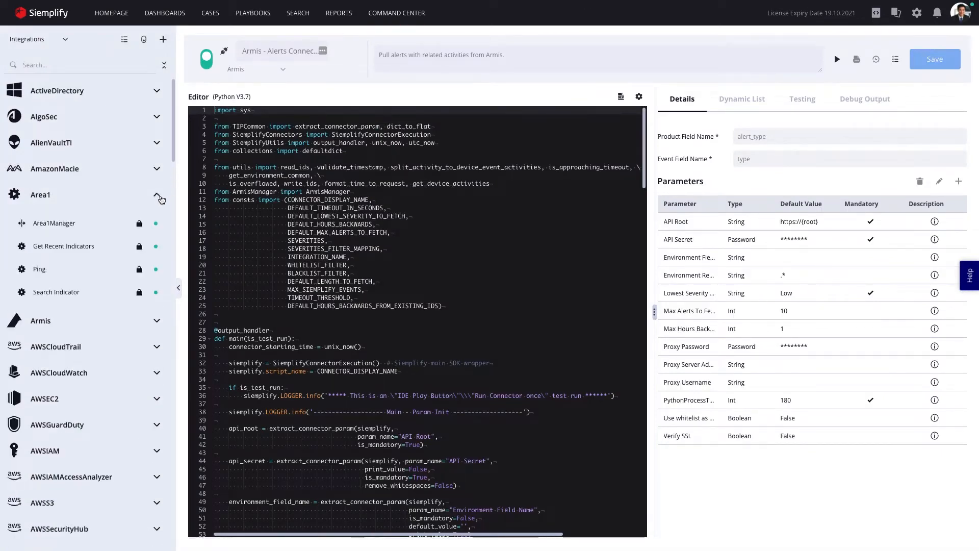
pyautogui.click(55, 291)
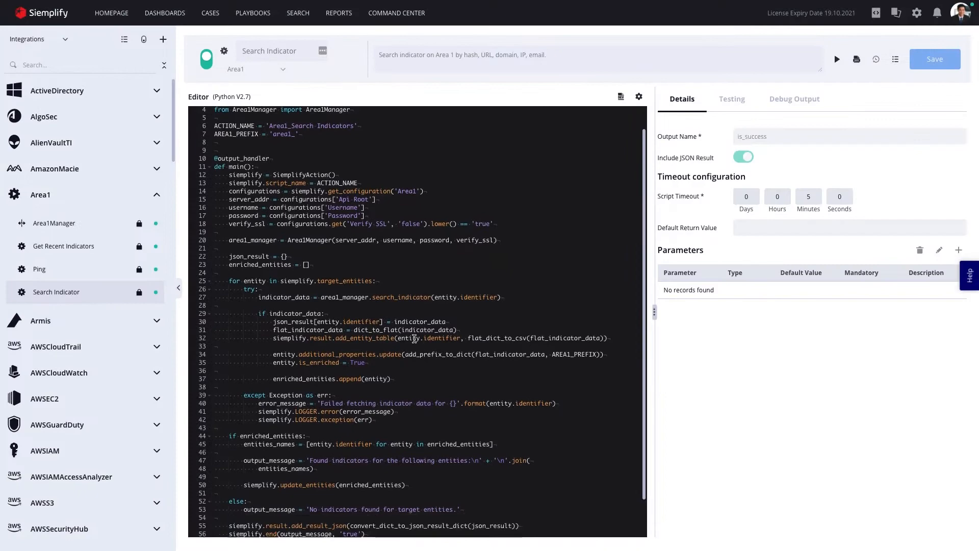
pyautogui.scroll(-3)
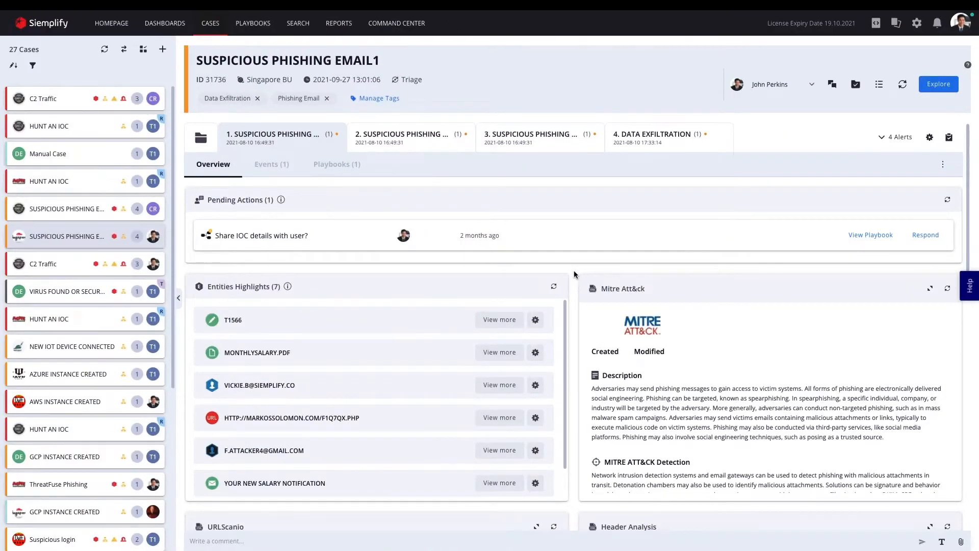
pyautogui.scroll(-3)
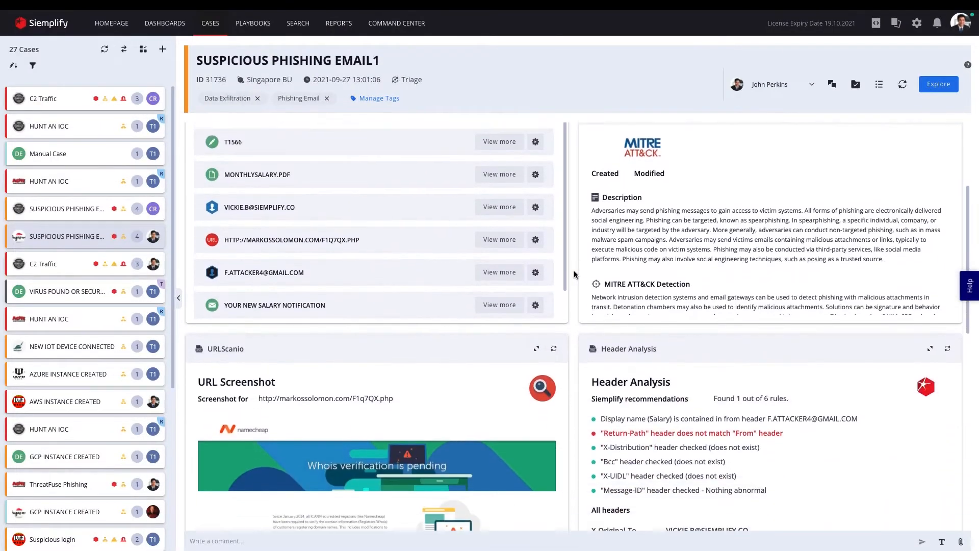
pyautogui.scroll(-3)
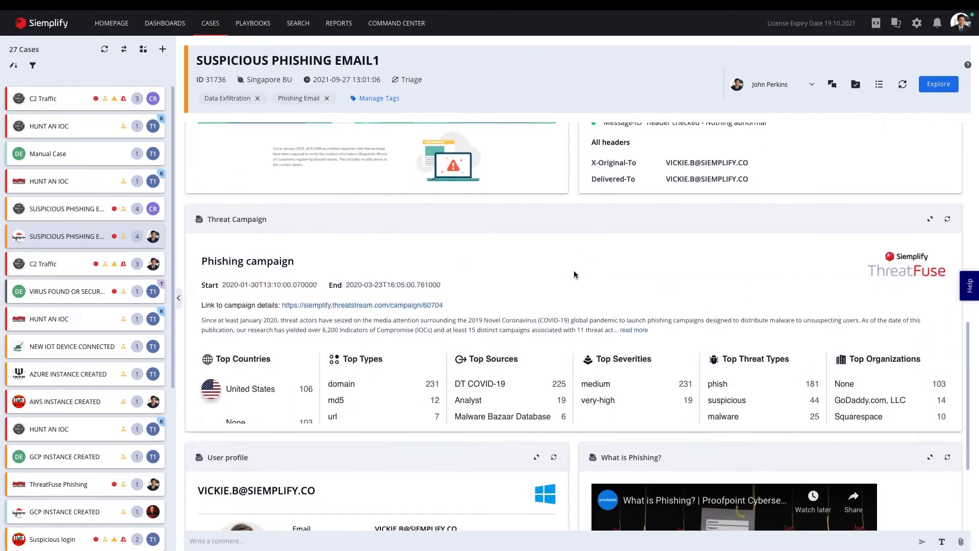
pyautogui.scroll(-3)
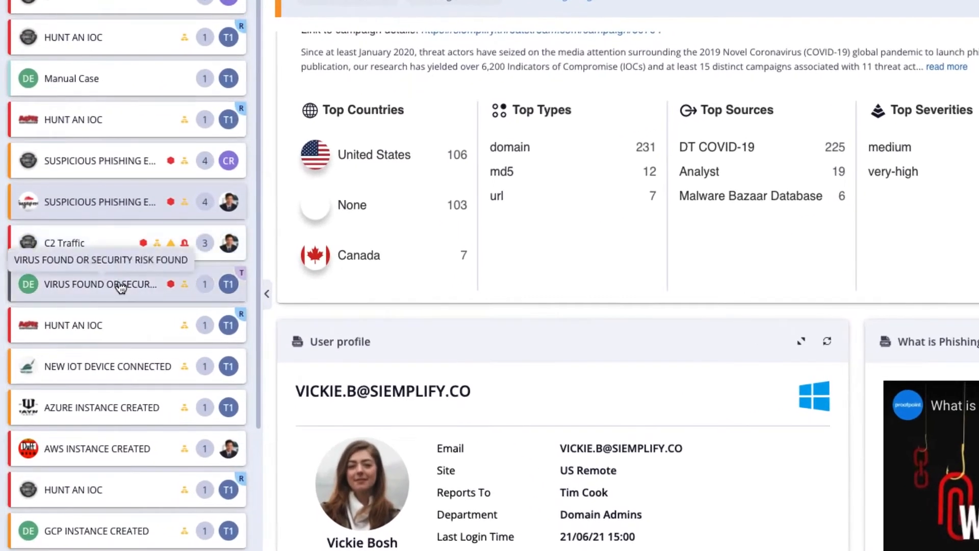
pyautogui.moveTo(126, 324)
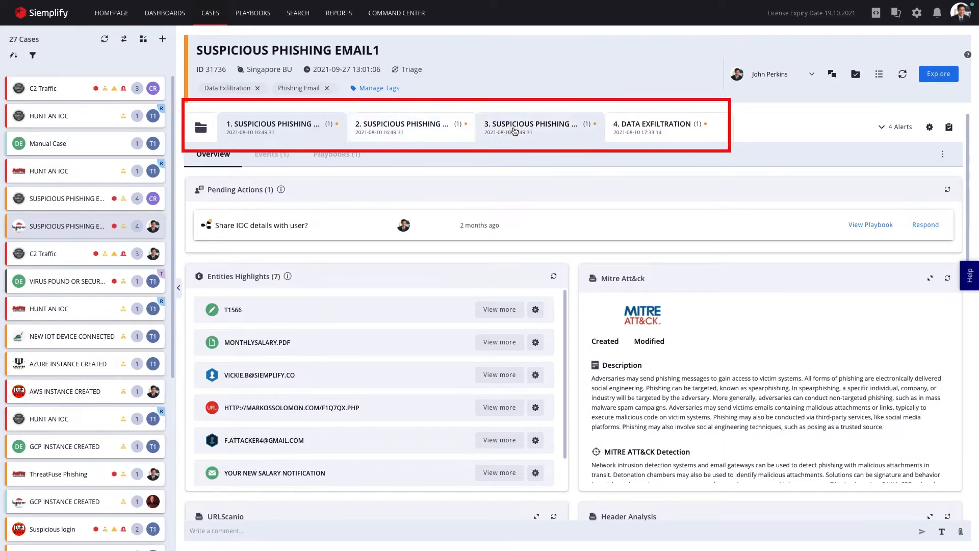
pyautogui.moveTo(652, 126)
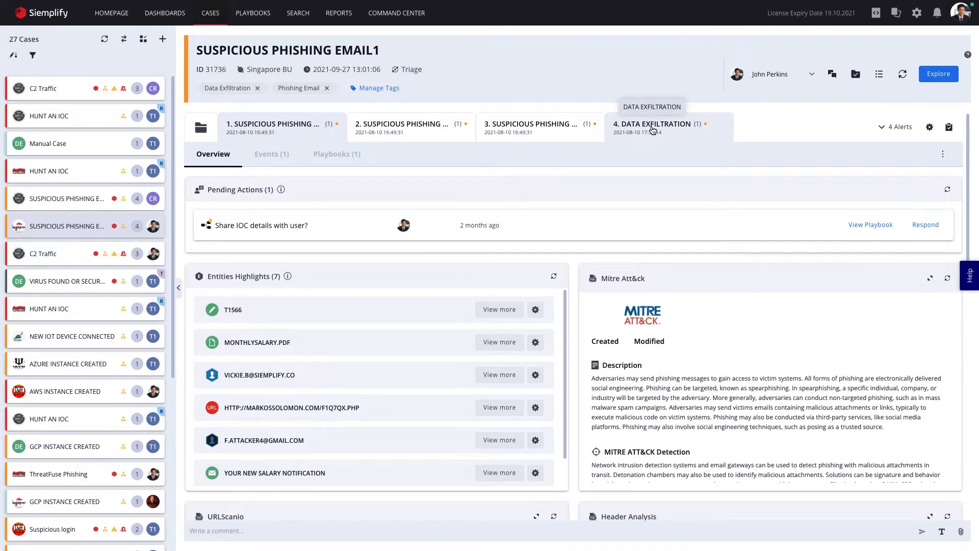
pyautogui.moveTo(70, 254)
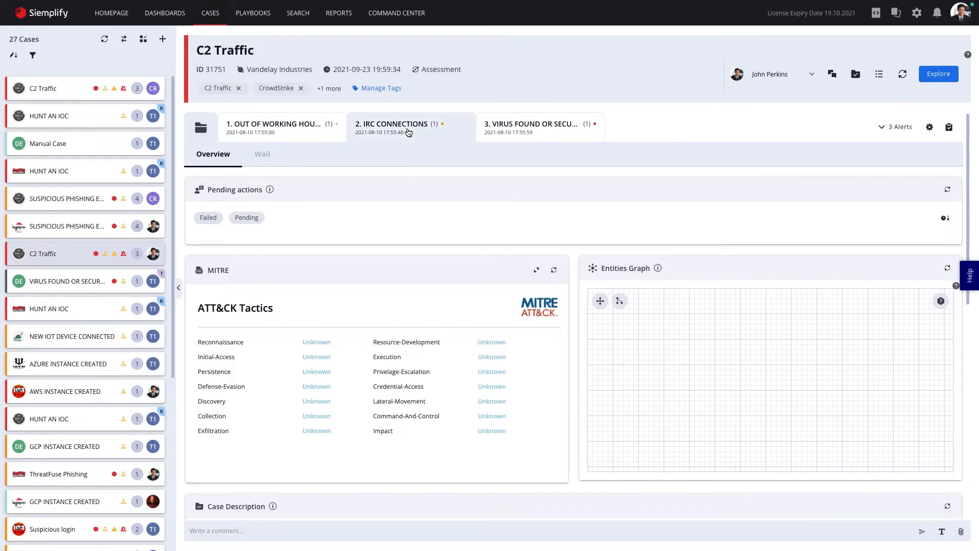
pyautogui.moveTo(304, 135)
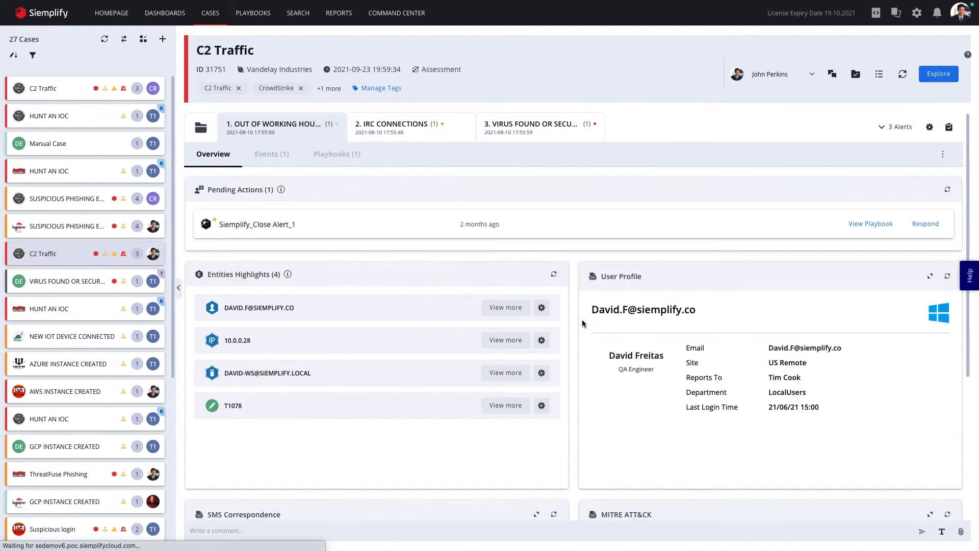
# Scroll the C2 Traffic alert overview and show the Out of hours login playbook that ran on it.
pyautogui.scroll(-3)
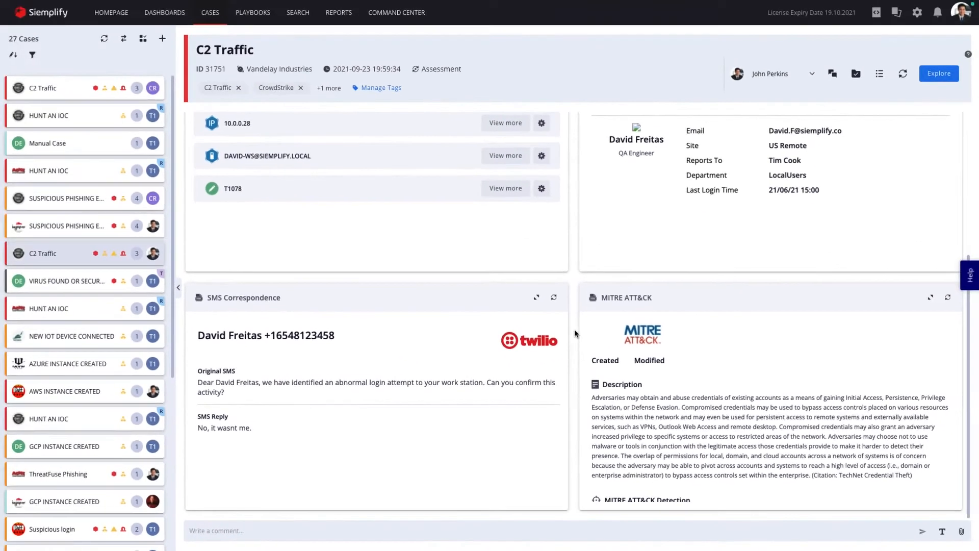
pyautogui.click(336, 154)
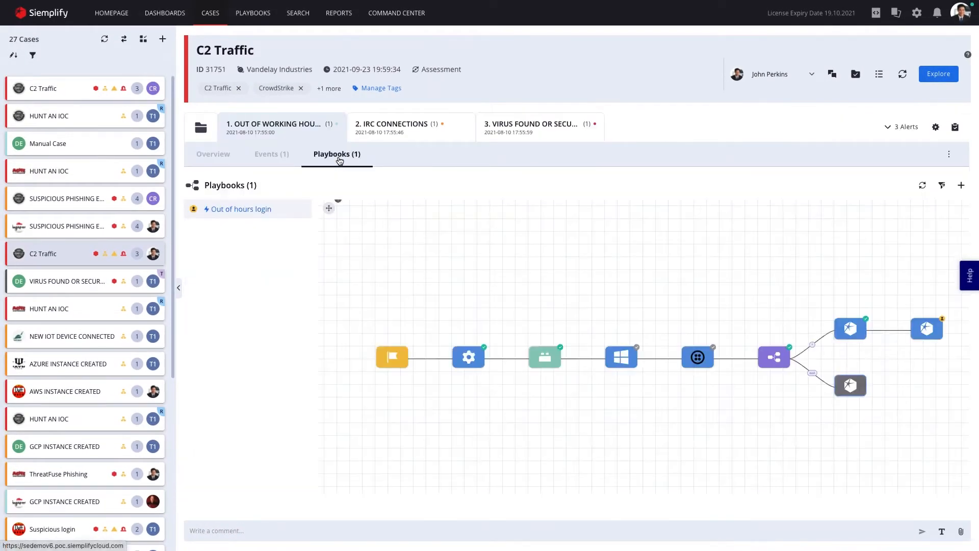
# Scroll the C2 Traffic overview to Entities Highlights and begin a manual action on the file hash.
pyautogui.click(212, 154)
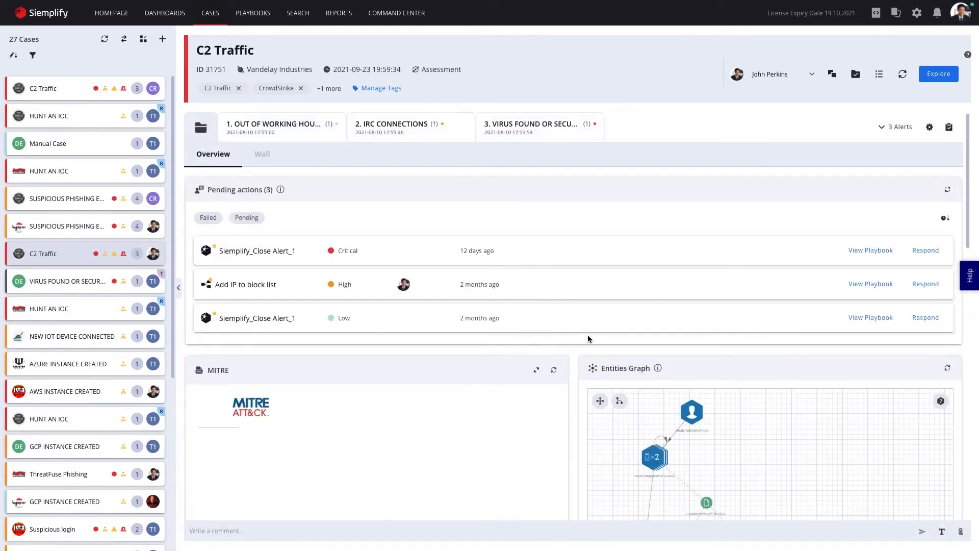
pyautogui.scroll(-3)
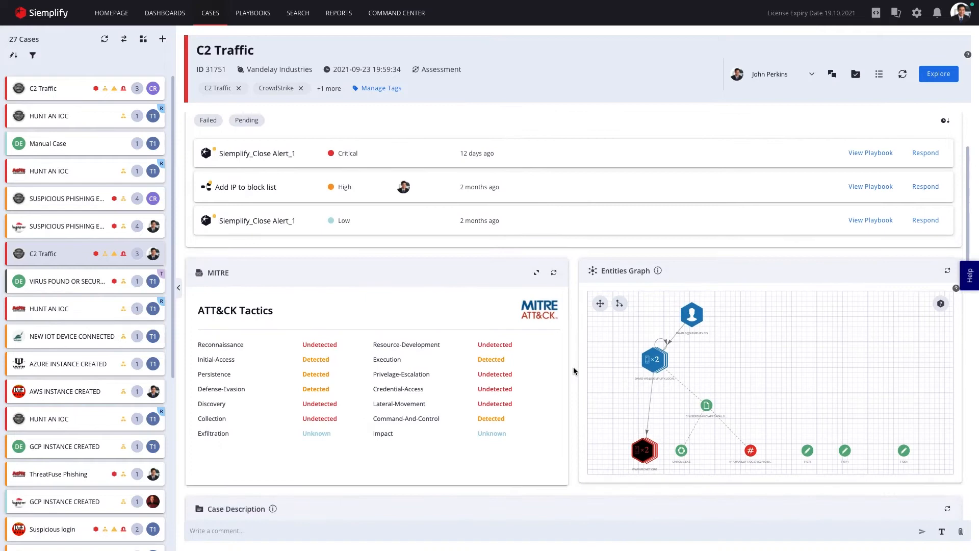
pyautogui.moveTo(694, 323)
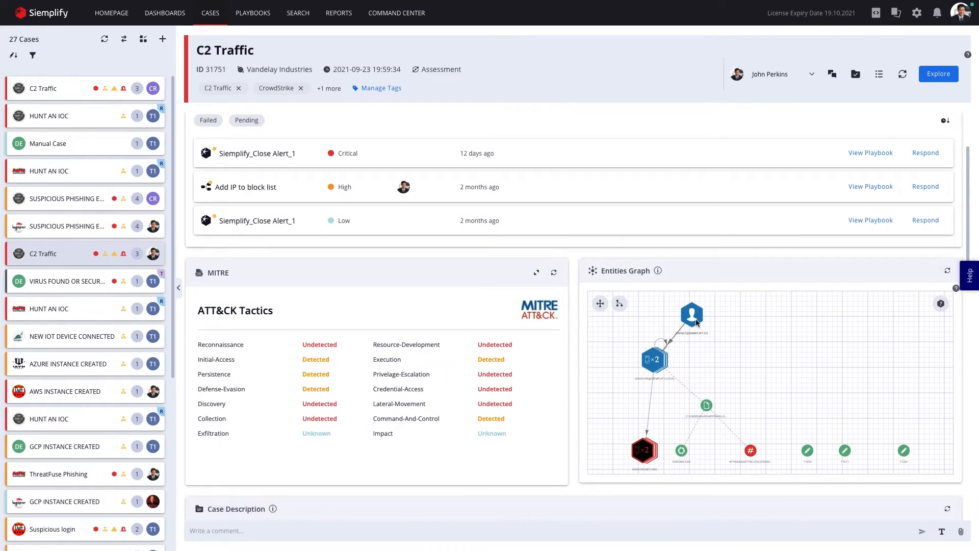
pyautogui.click(691, 316)
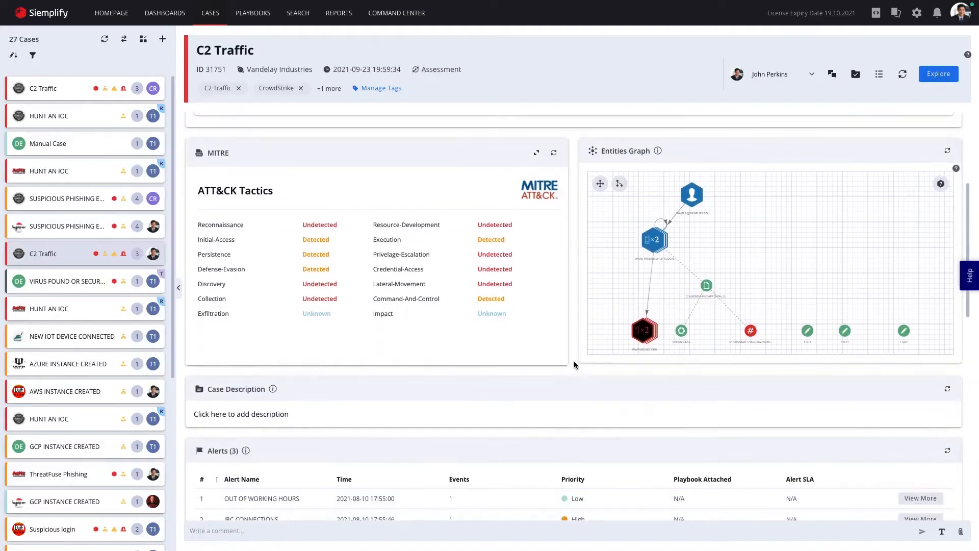
pyautogui.scroll(-3)
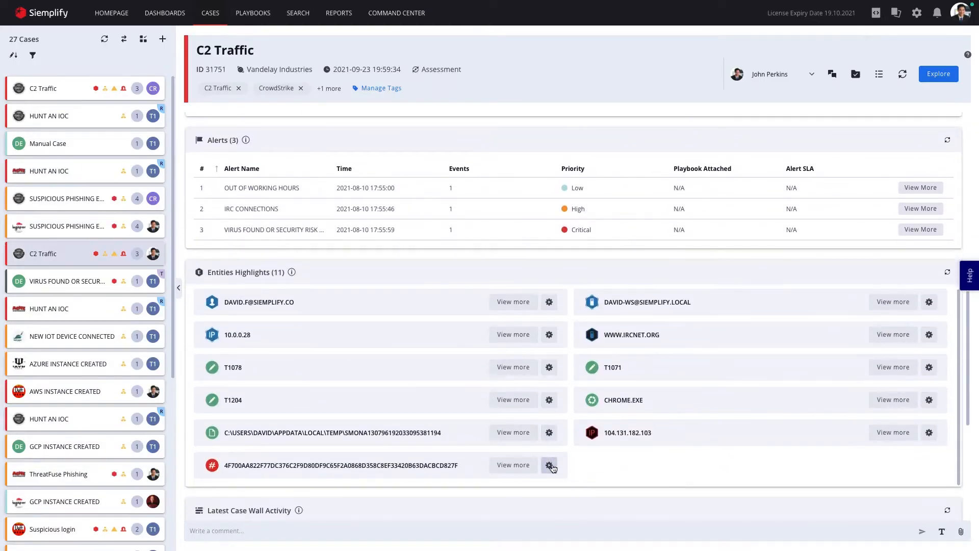
pyautogui.click(550, 465)
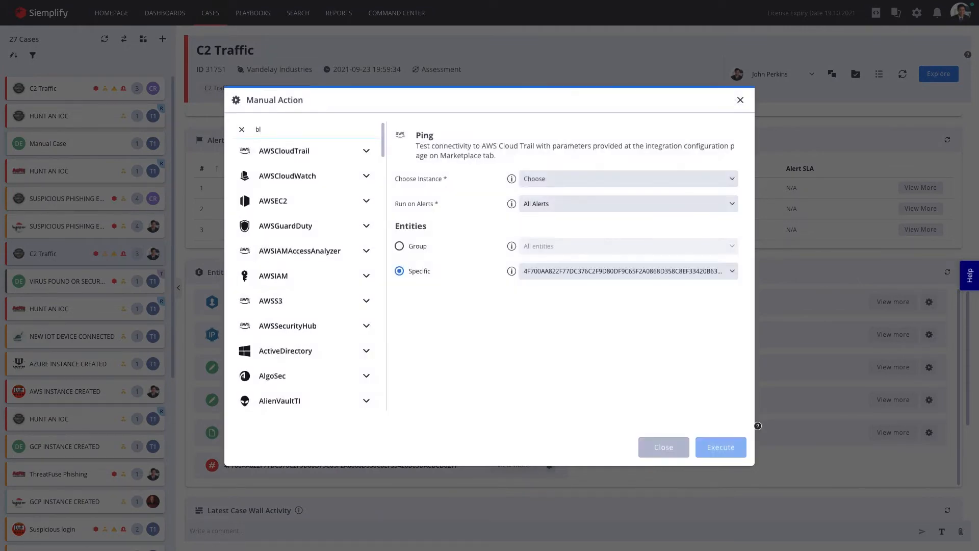
# Search 'block ha' and choose CBResponse's Block Hash action for the file hash.
pyautogui.write('block ha')
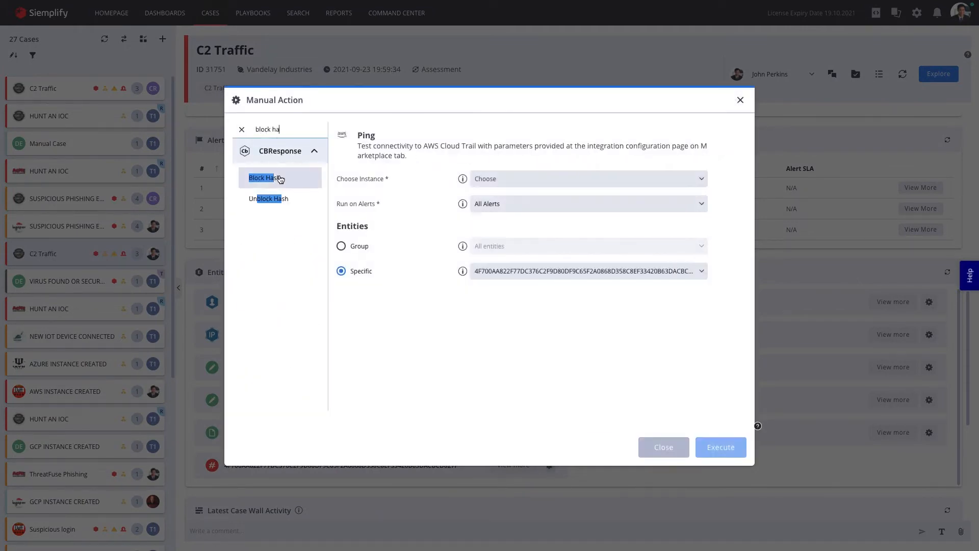
pyautogui.click(265, 178)
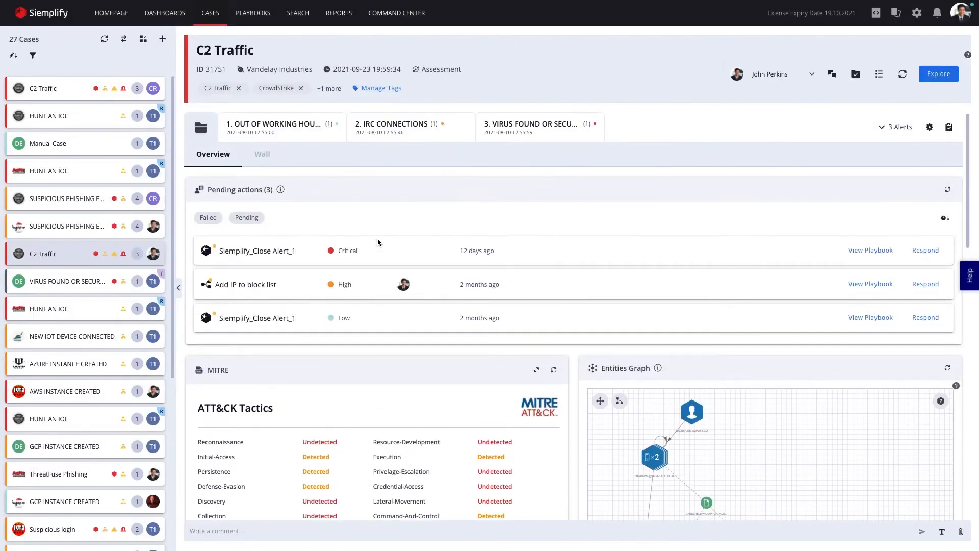
pyautogui.moveTo(799, 277)
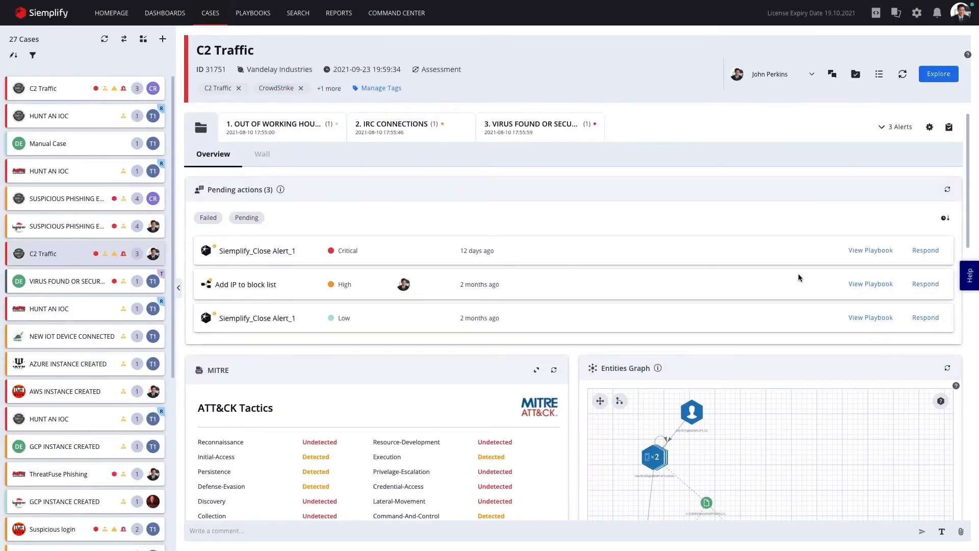
# Respond Yes to 'Add IP to block list' and submit the approval with Done.
pyautogui.click(925, 284)
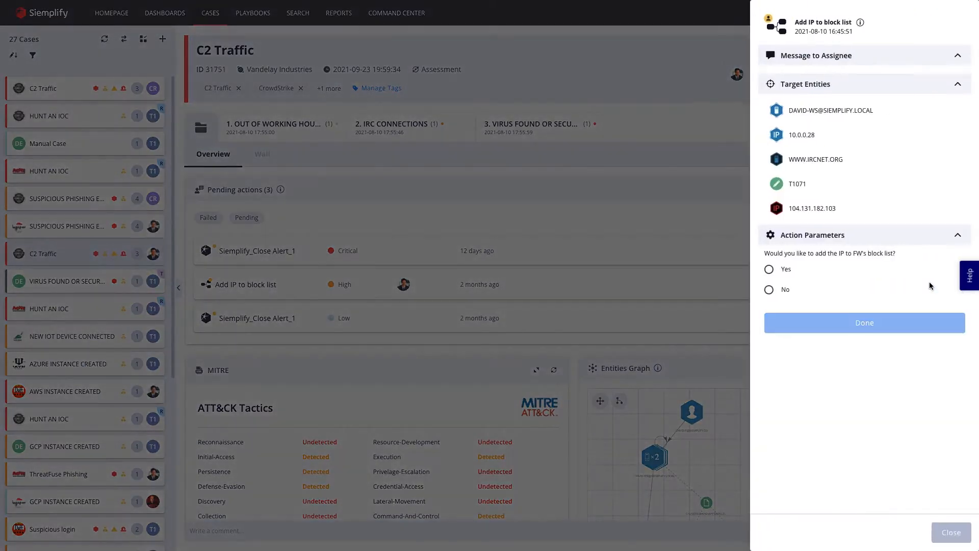
pyautogui.click(769, 269)
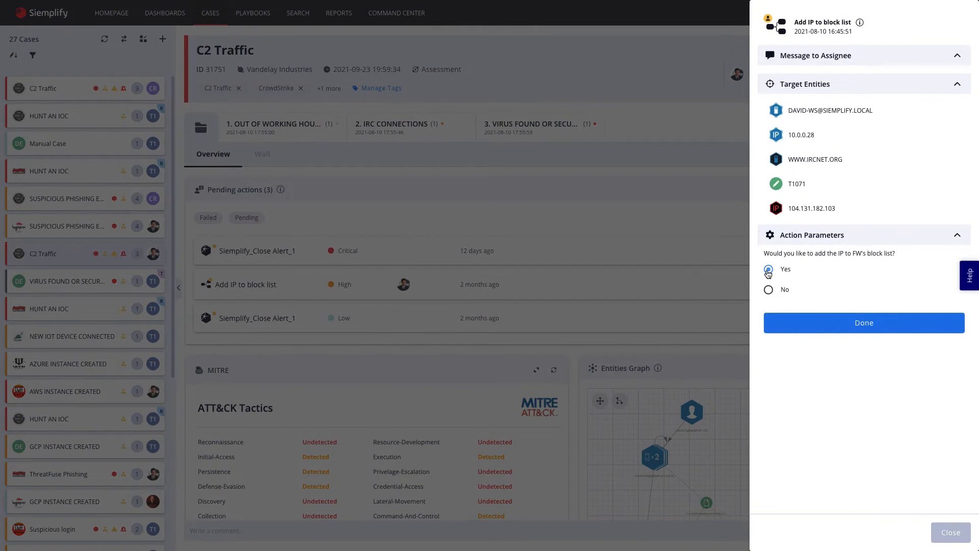
pyautogui.click(950, 532)
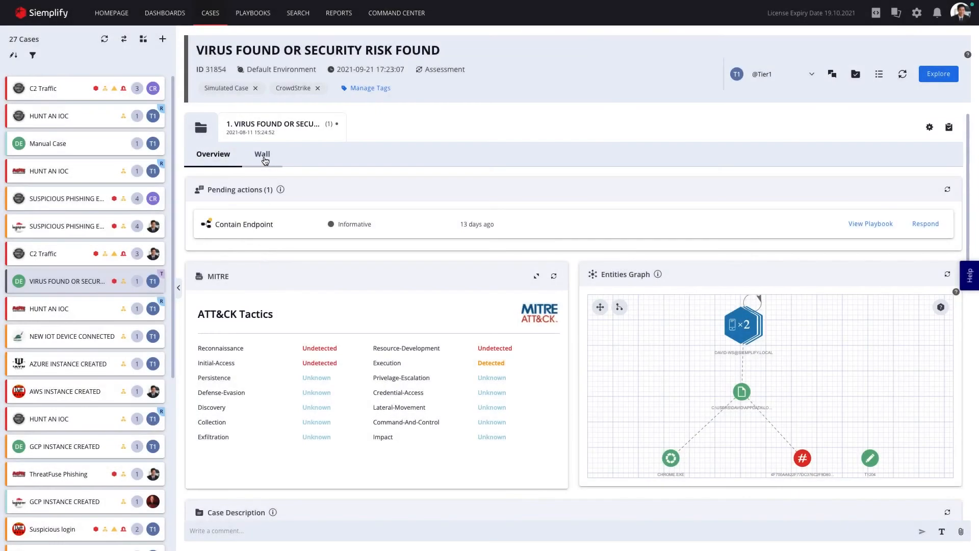
# View the VirusTotalV3_EnrichHash_1 result (33 detections) on the wall, then select the C2 Traffic case.
pyautogui.click(262, 154)
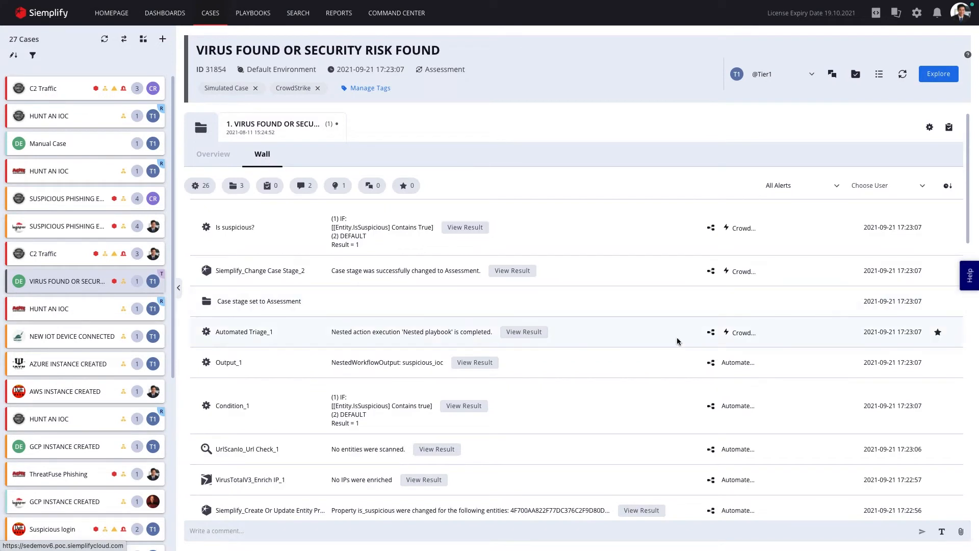
pyautogui.scroll(-3)
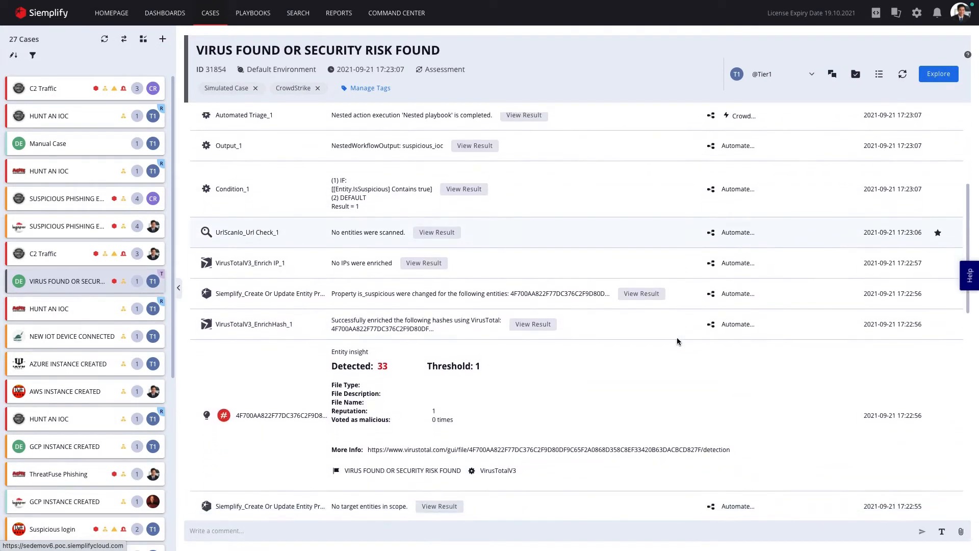
pyautogui.click(532, 323)
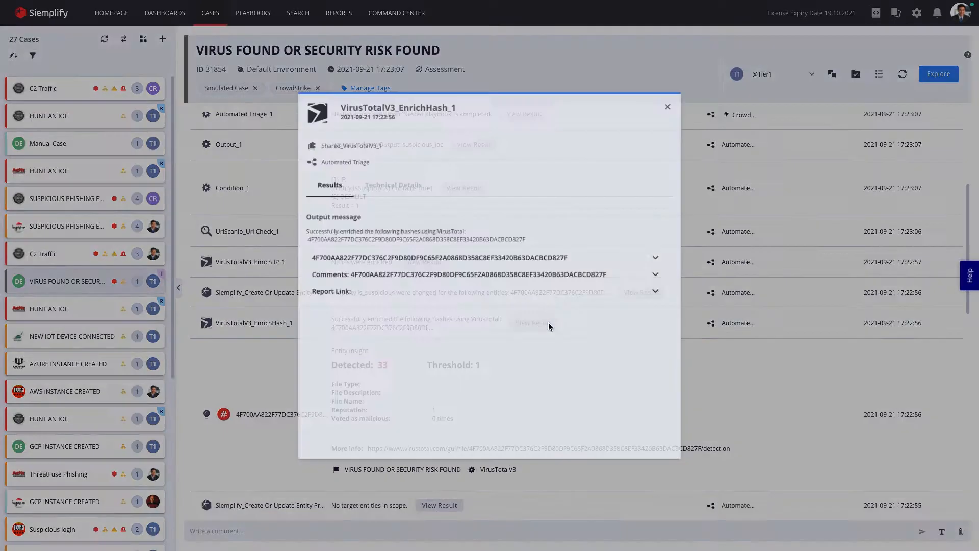
pyautogui.click(657, 257)
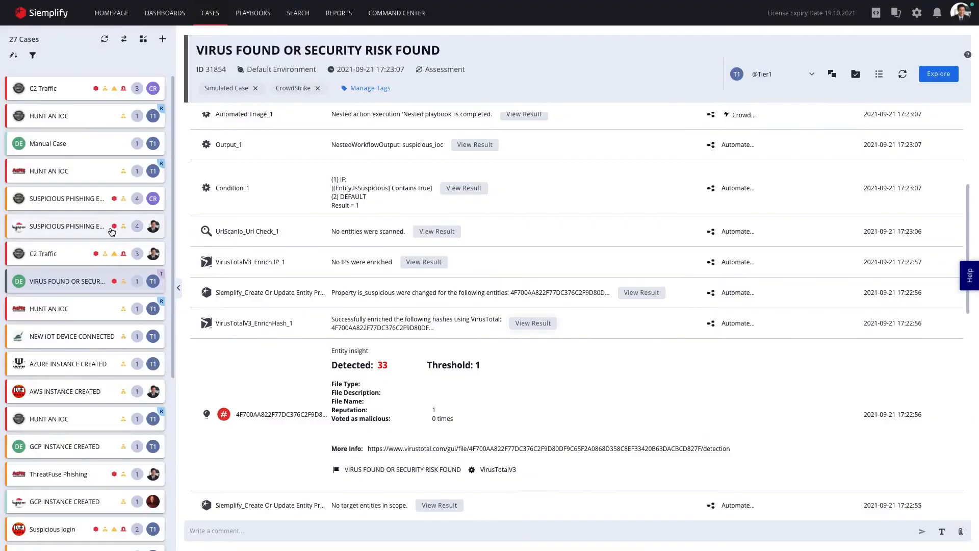
pyautogui.click(67, 253)
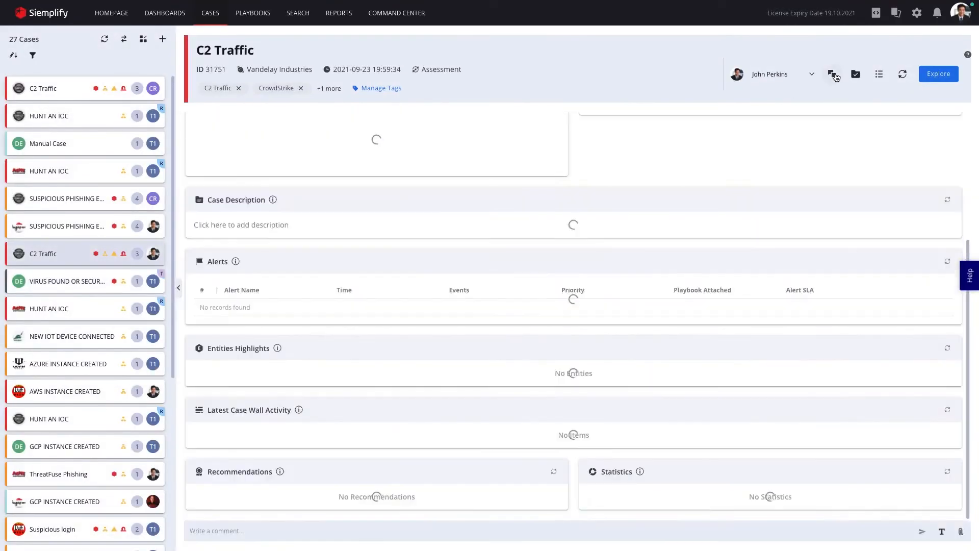
# View the C2 Traffic case's customer chat, then go to the Command Center.
pyautogui.click(834, 73)
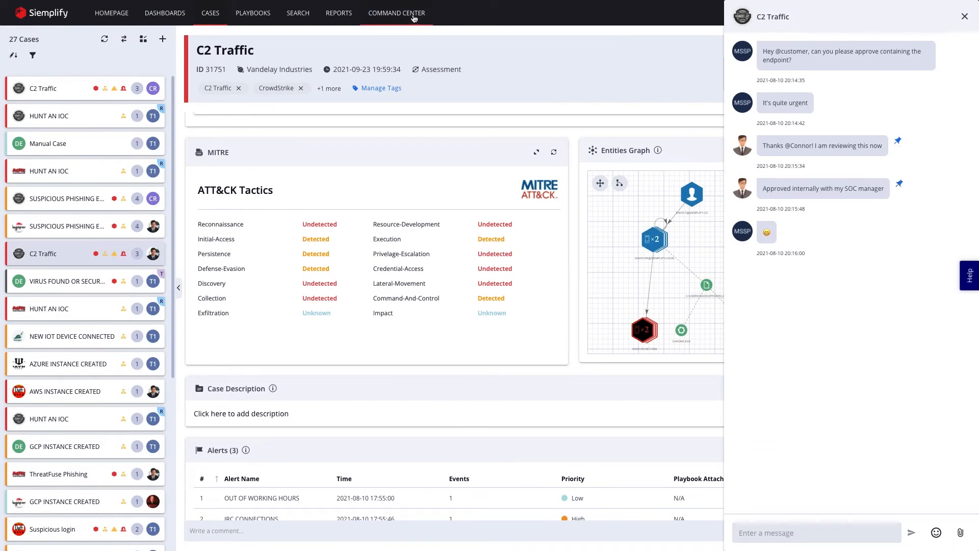
pyautogui.click(397, 12)
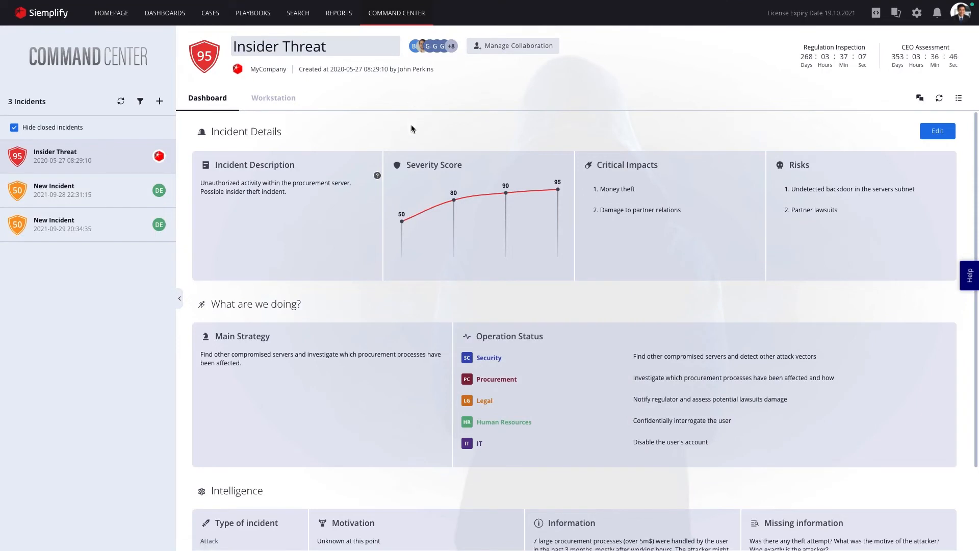
# Scroll the Insider Threat dashboard and show its Workstation of assigned tasks and comments.
pyautogui.scroll(-3)
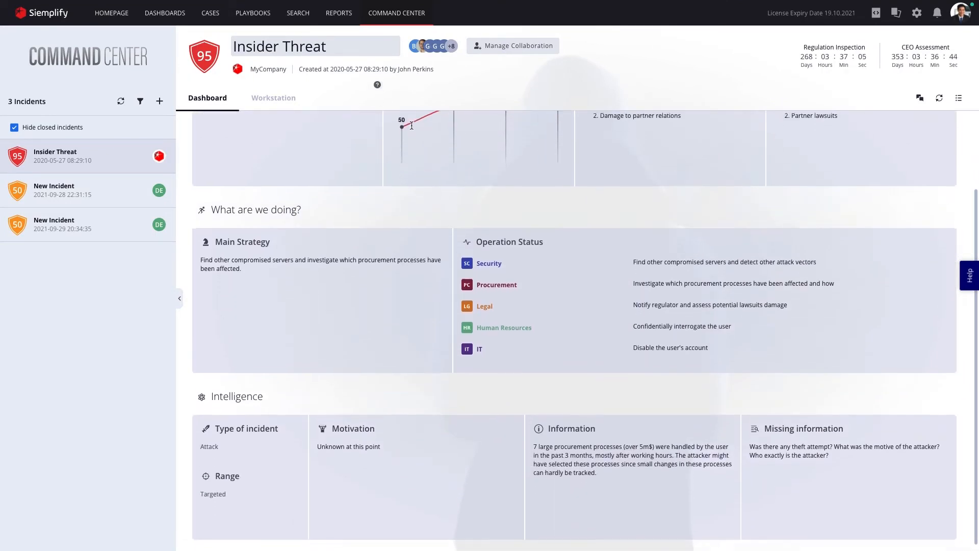
pyautogui.click(273, 98)
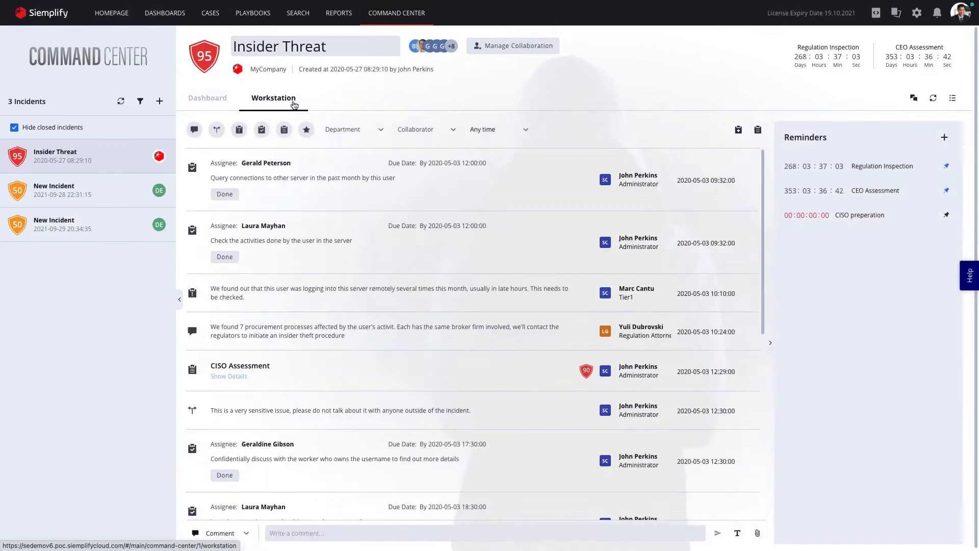
pyautogui.scroll(-3)
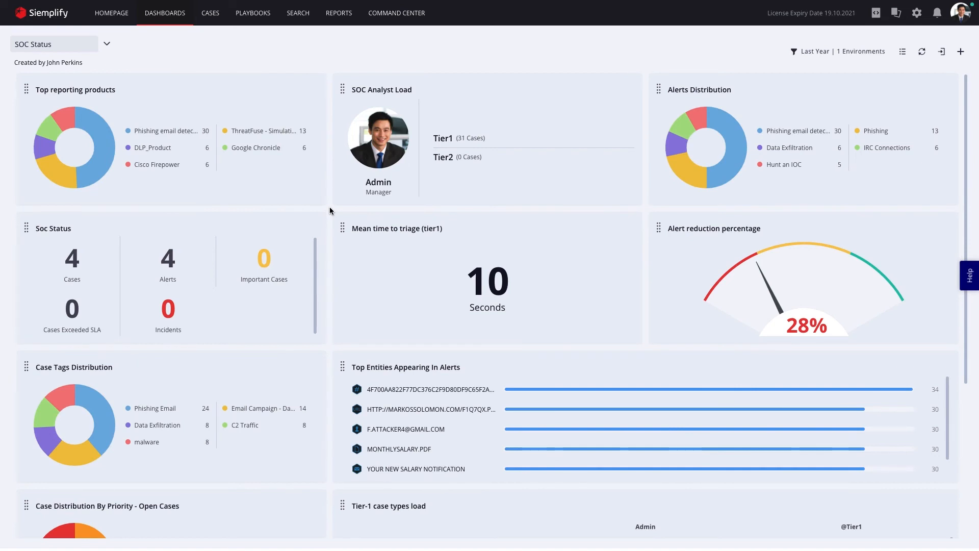
# Scroll the SOC Status dashboard through analyst load, alert distribution and case statistics widgets.
pyautogui.scroll(-3)
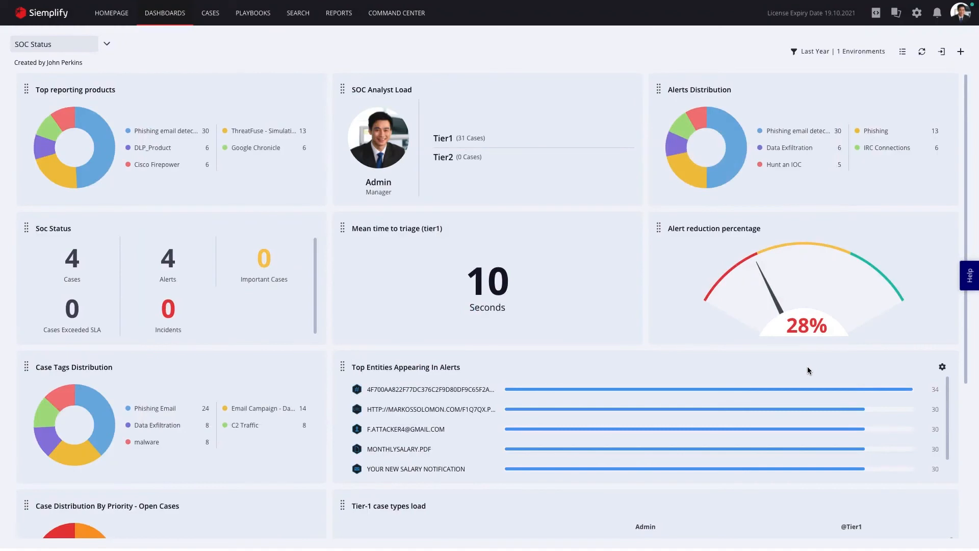
pyautogui.moveTo(403, 92)
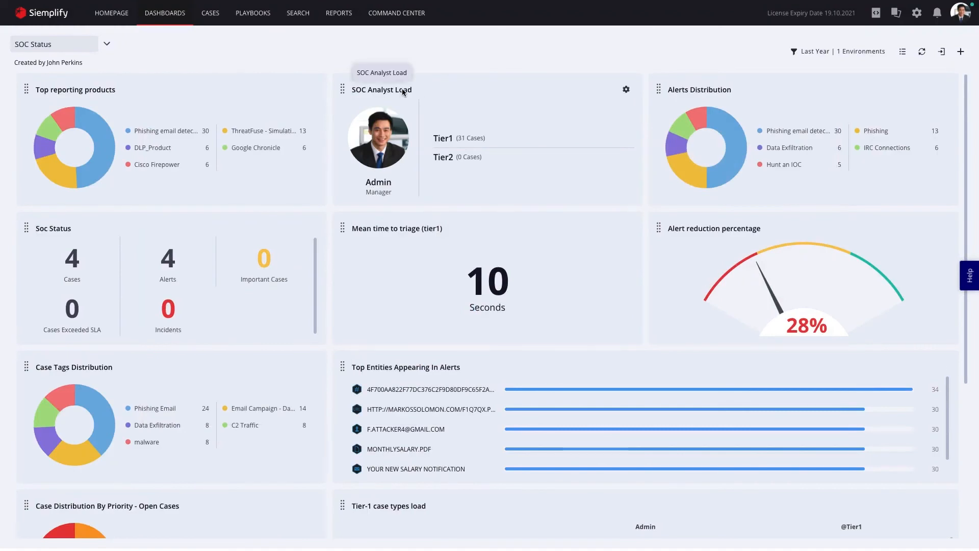
# Edit the Overall status (Tier1/Tier2) report template and bring up the Avg handling time per stage widget settings.
pyautogui.click(339, 13)
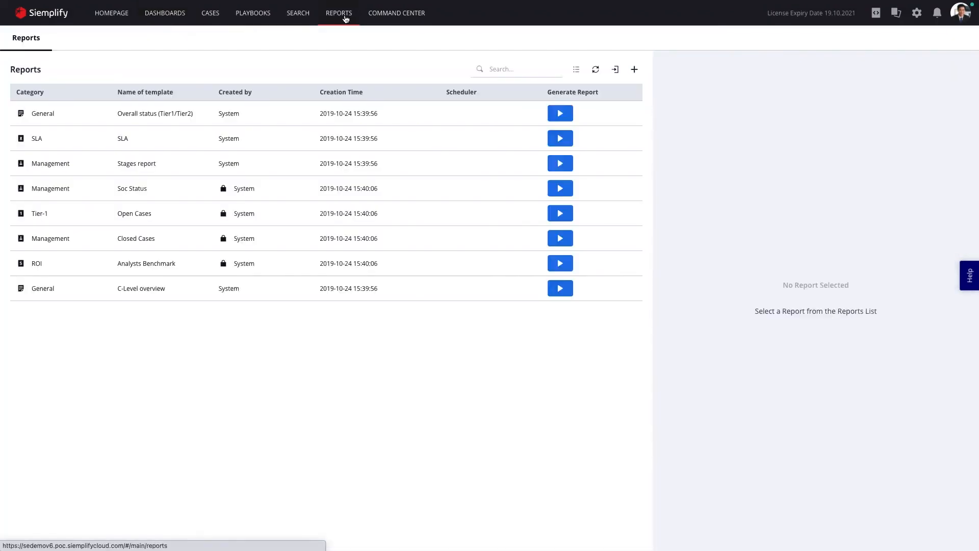
pyautogui.click(155, 113)
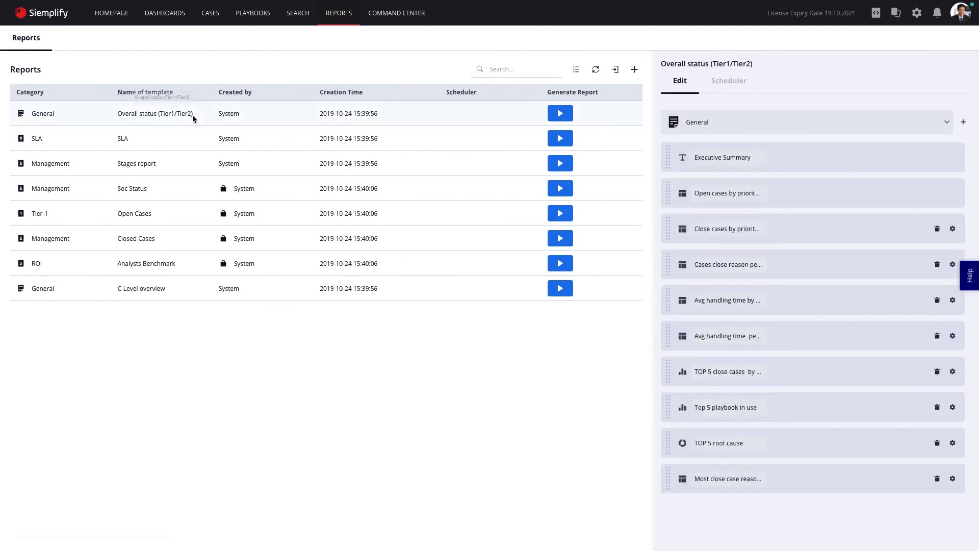
pyautogui.moveTo(727, 299)
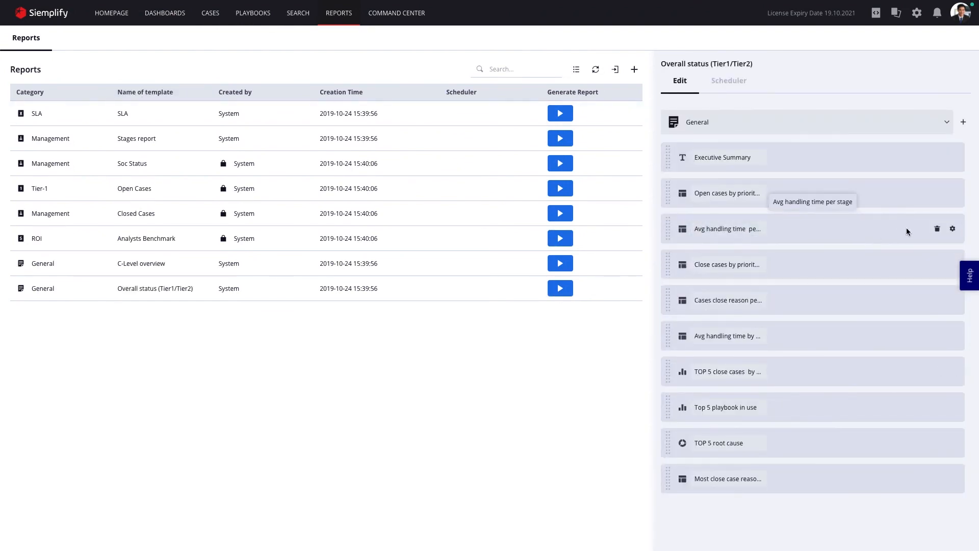
pyautogui.click(952, 228)
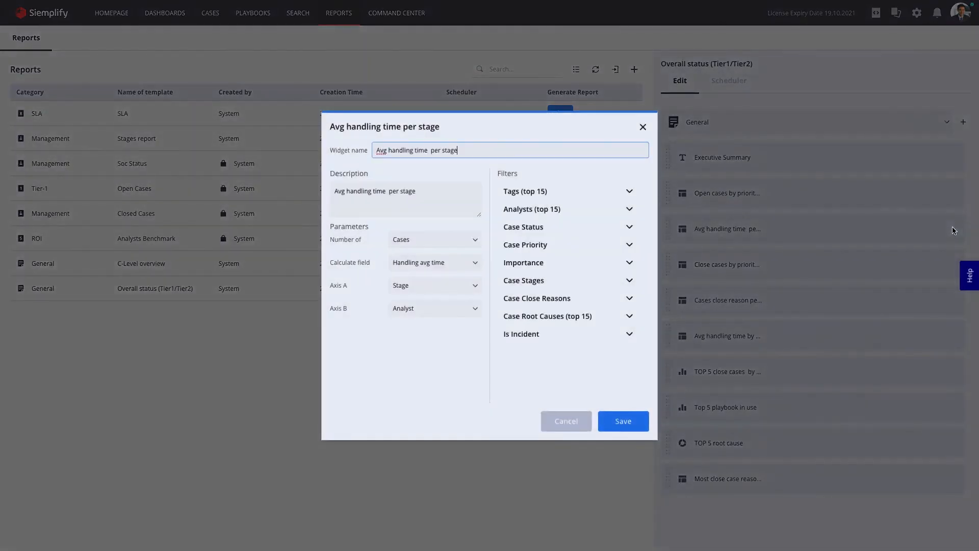
pyautogui.write('`')
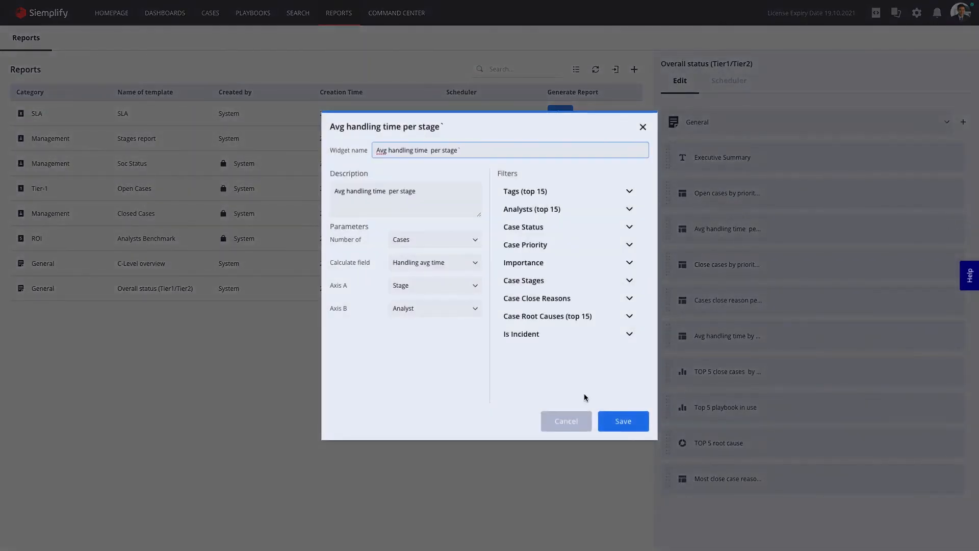